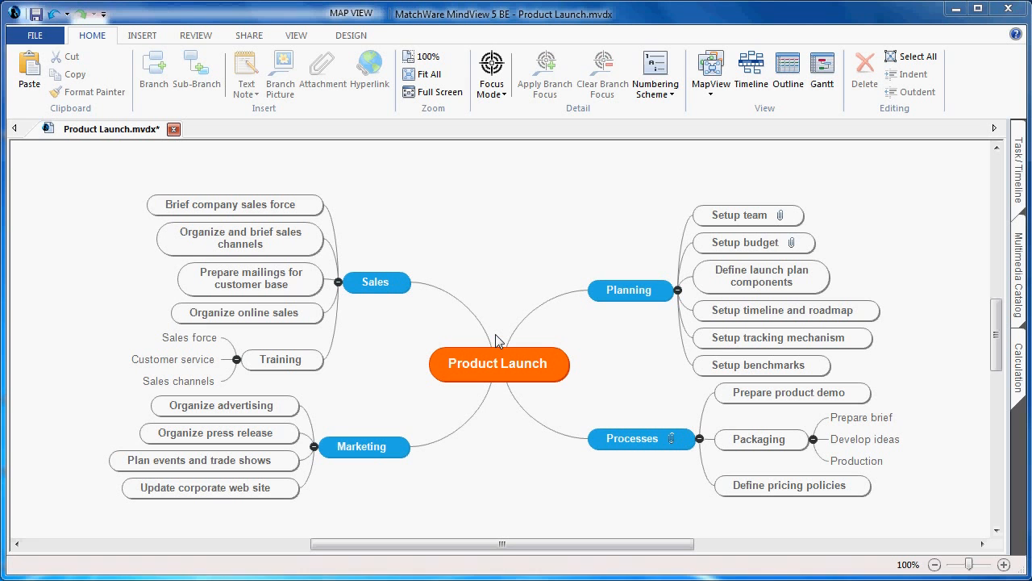
mouse_move(419, 271)
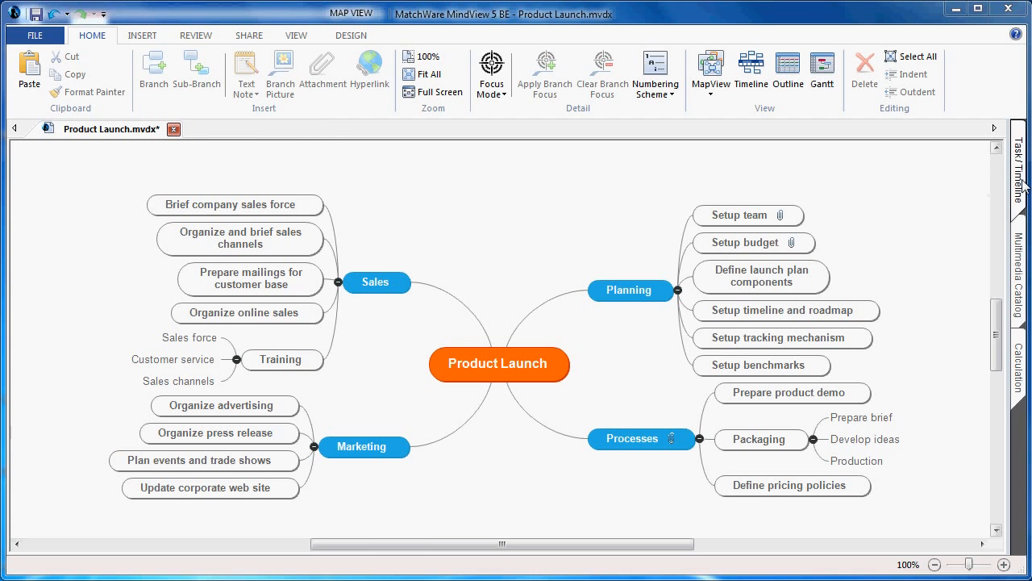
- Check the side panels, preview Design styles like paper note, and keep the original style
click(1025, 169)
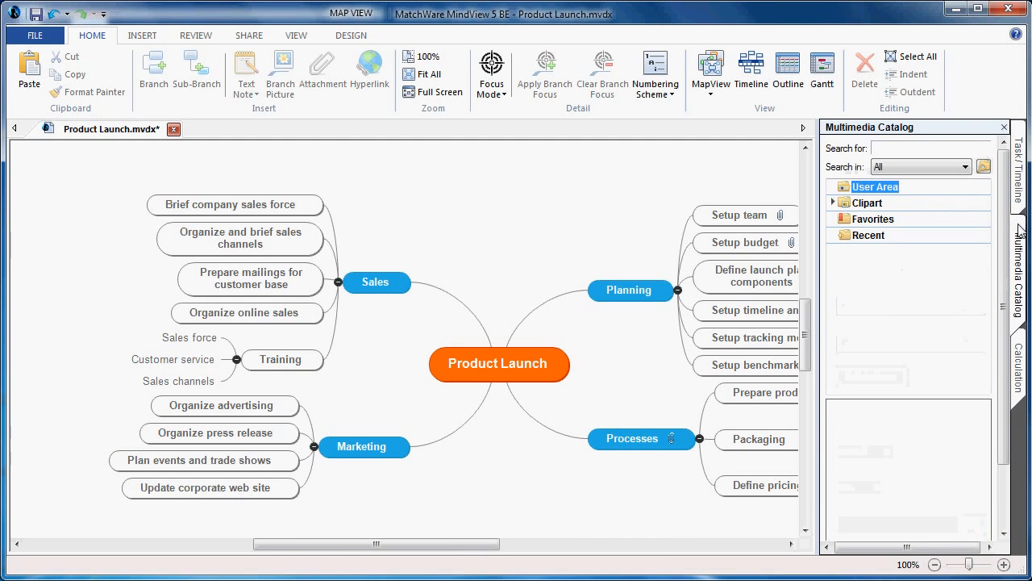
click(840, 202)
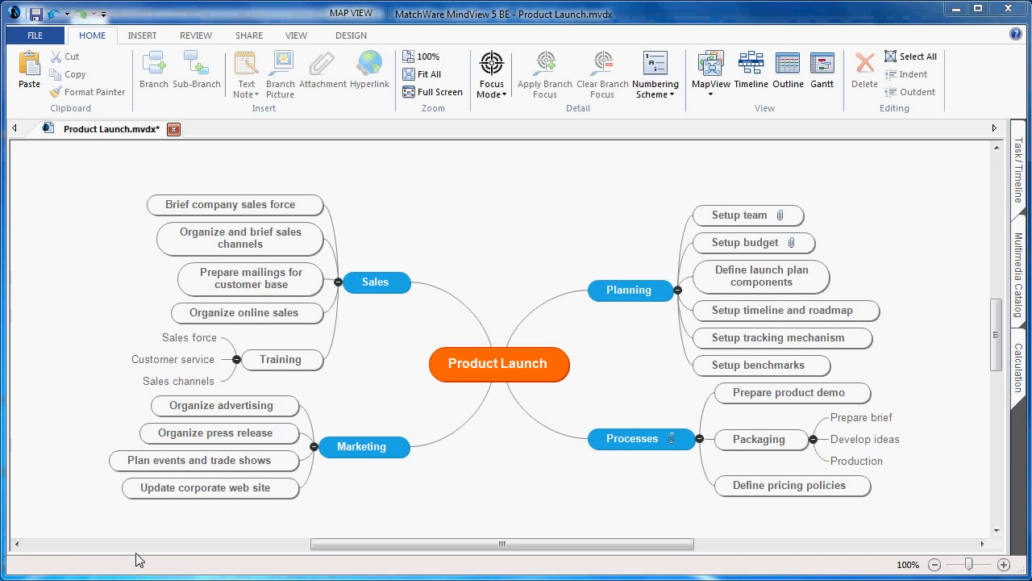
mouse_move(86, 383)
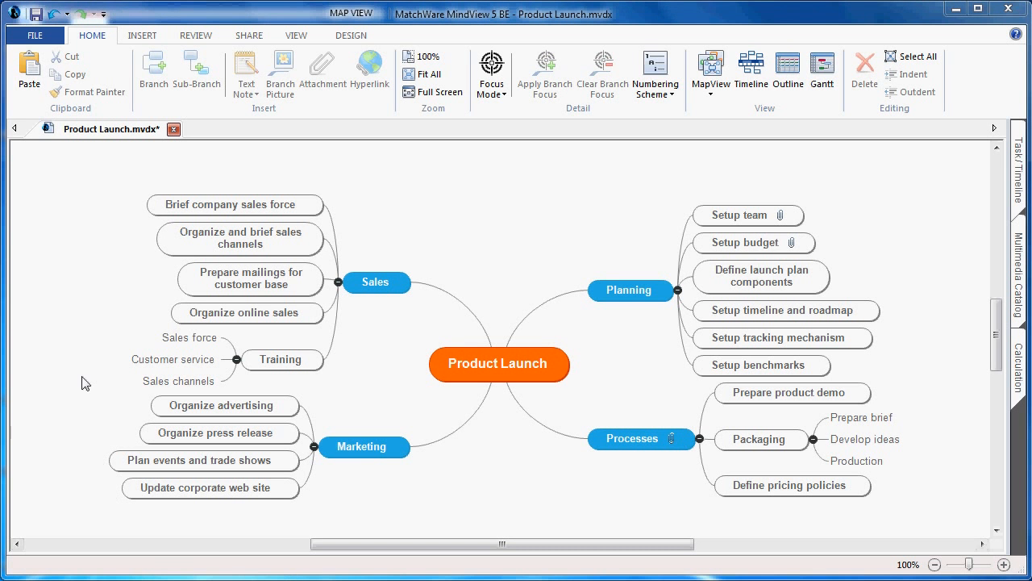
mouse_move(234, 156)
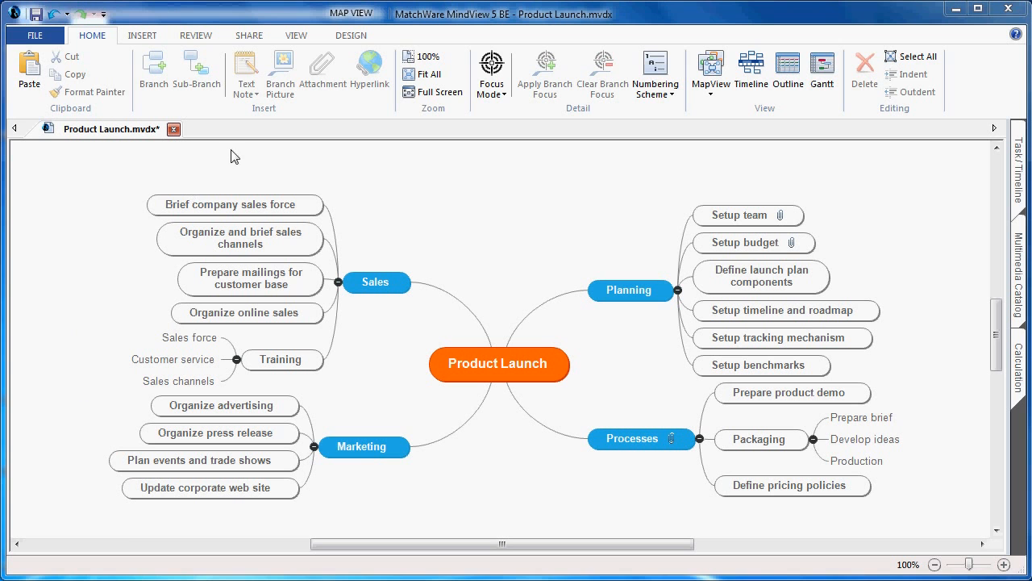
mouse_move(351, 45)
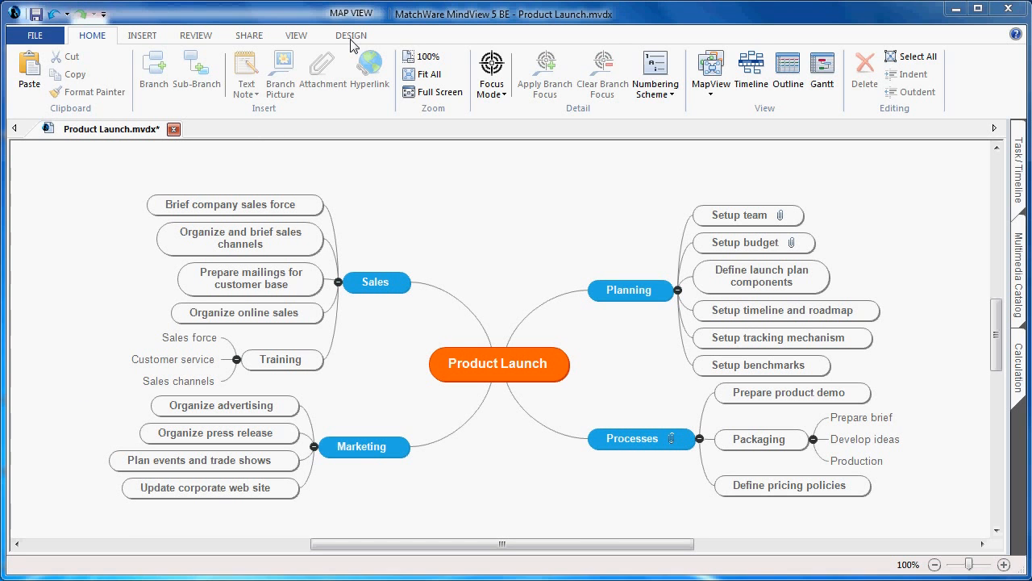
click(351, 35)
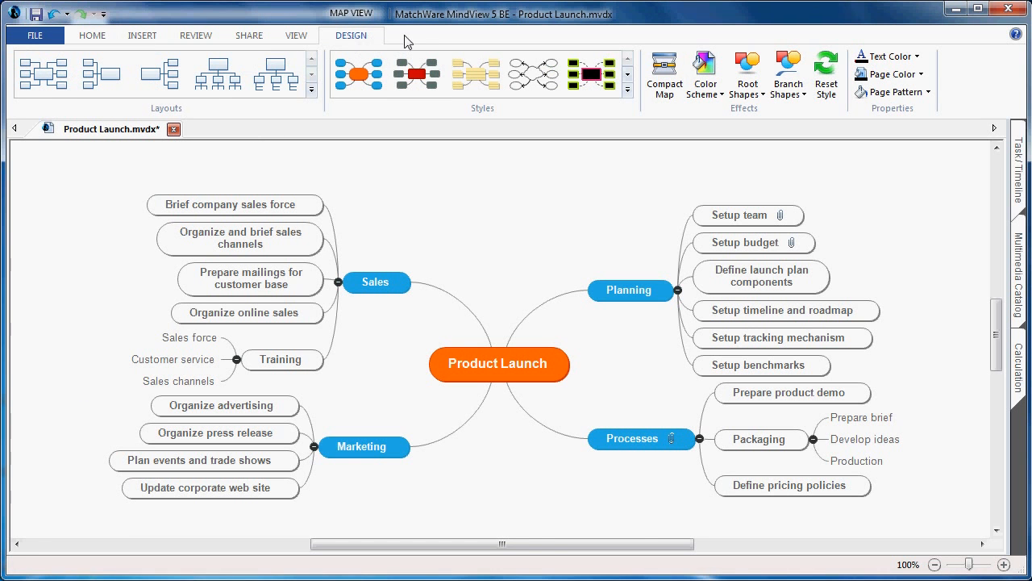
mouse_move(477, 38)
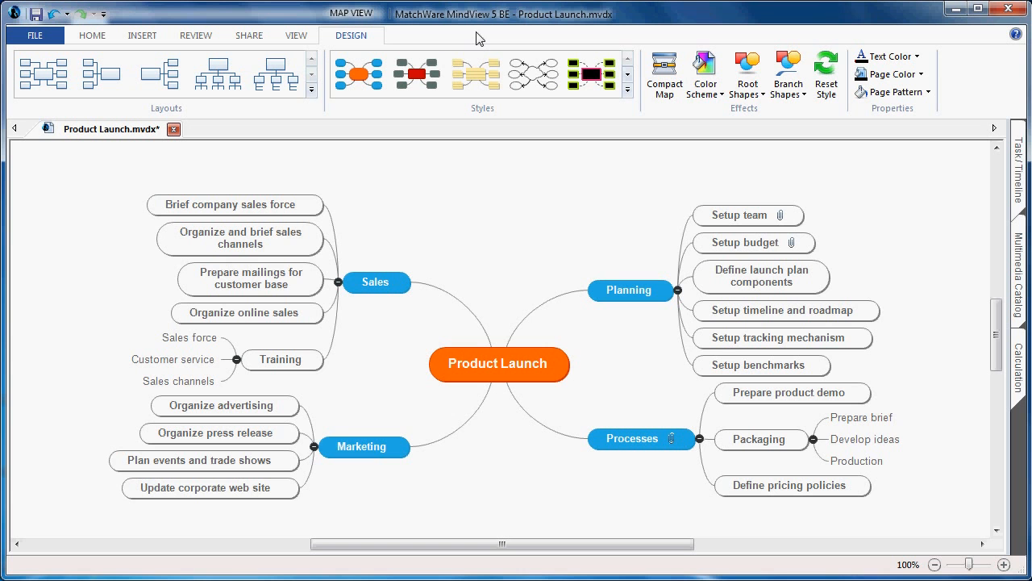
click(417, 75)
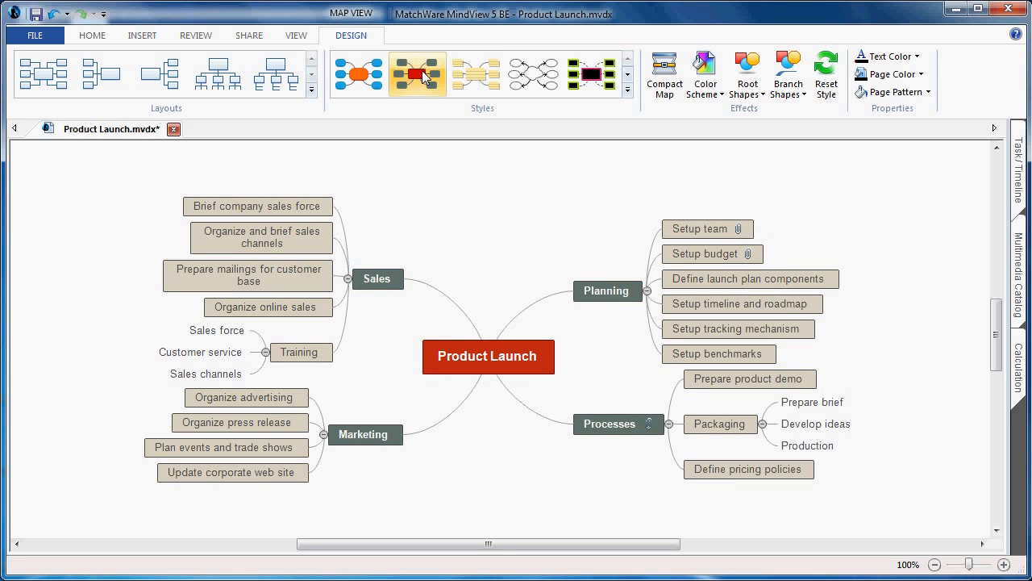
click(476, 74)
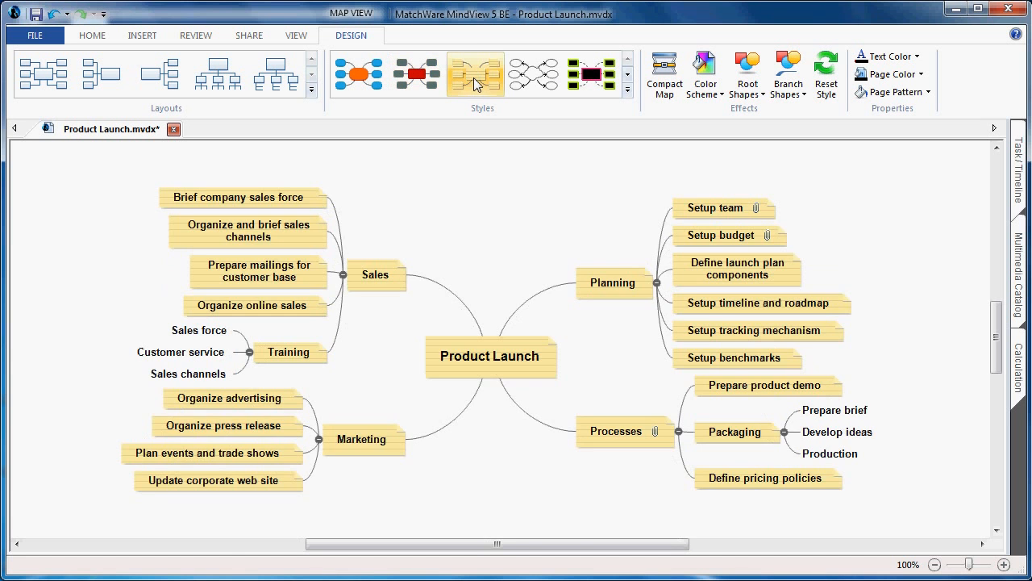
click(475, 74)
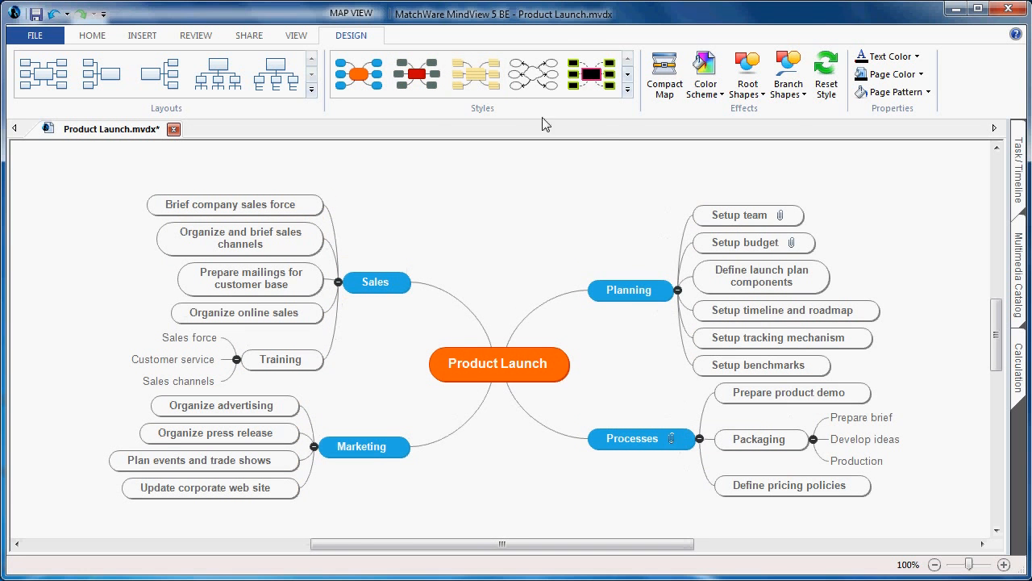
click(627, 92)
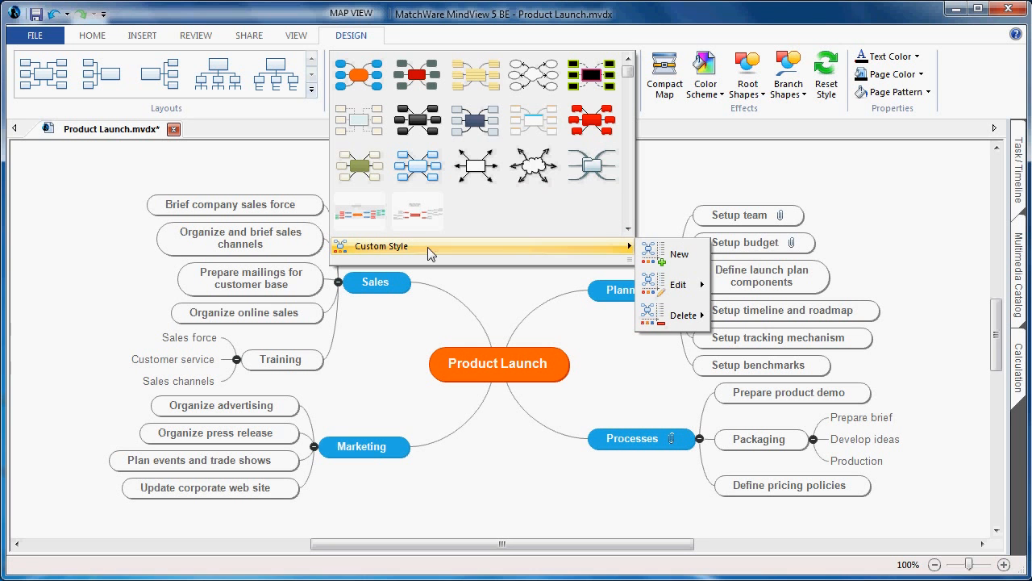
click(480, 339)
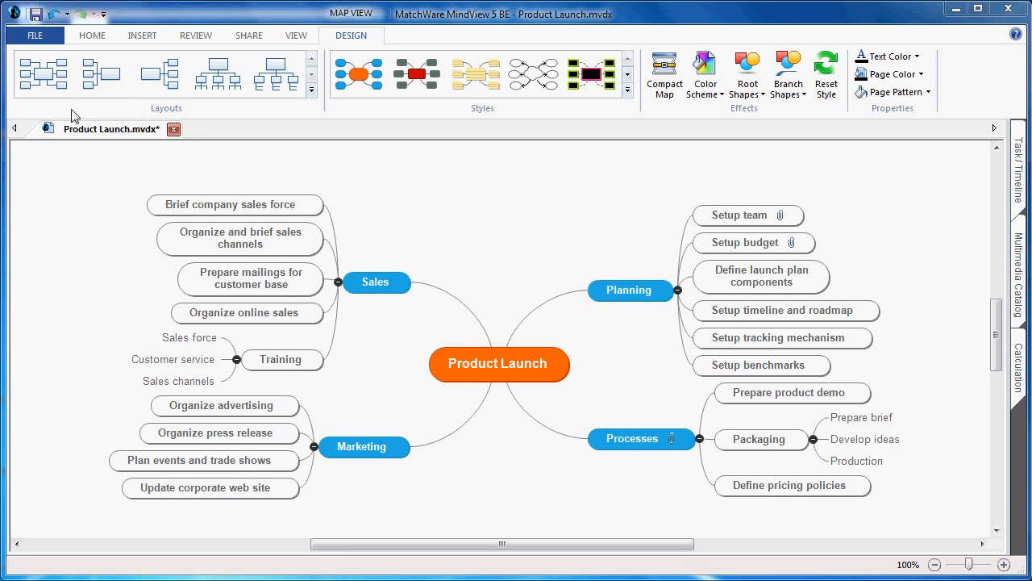
click(100, 74)
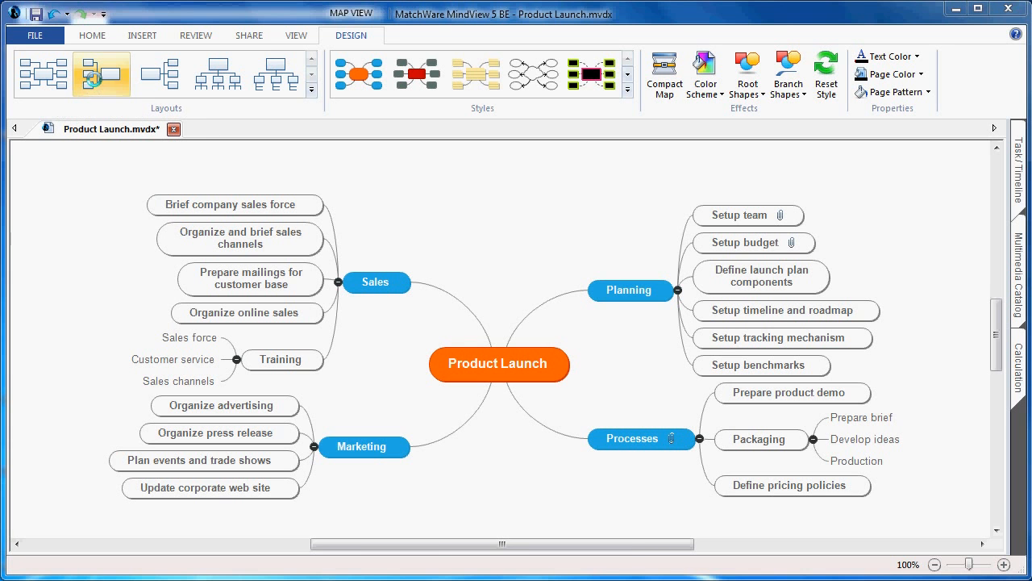
click(101, 72)
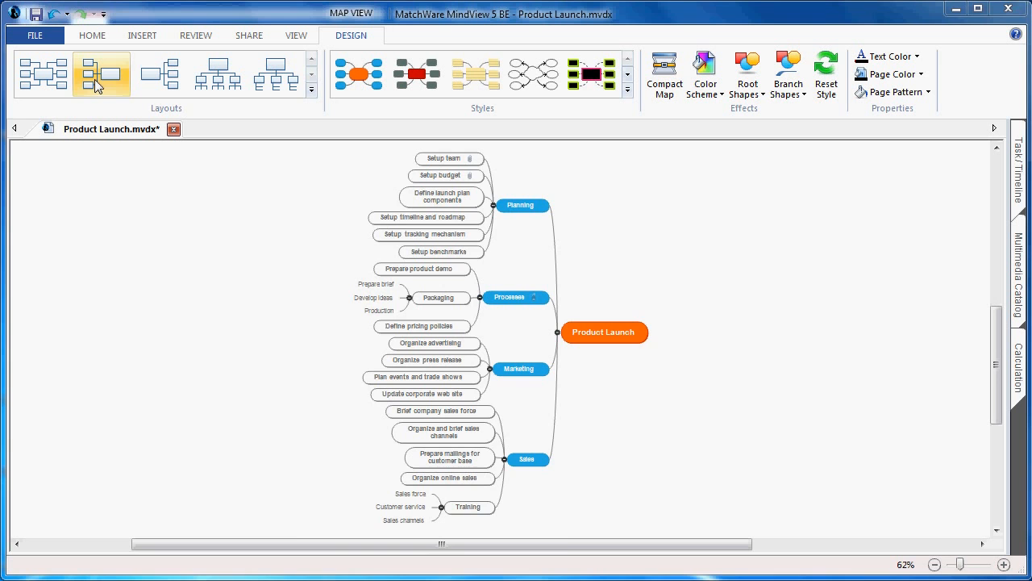
click(275, 74)
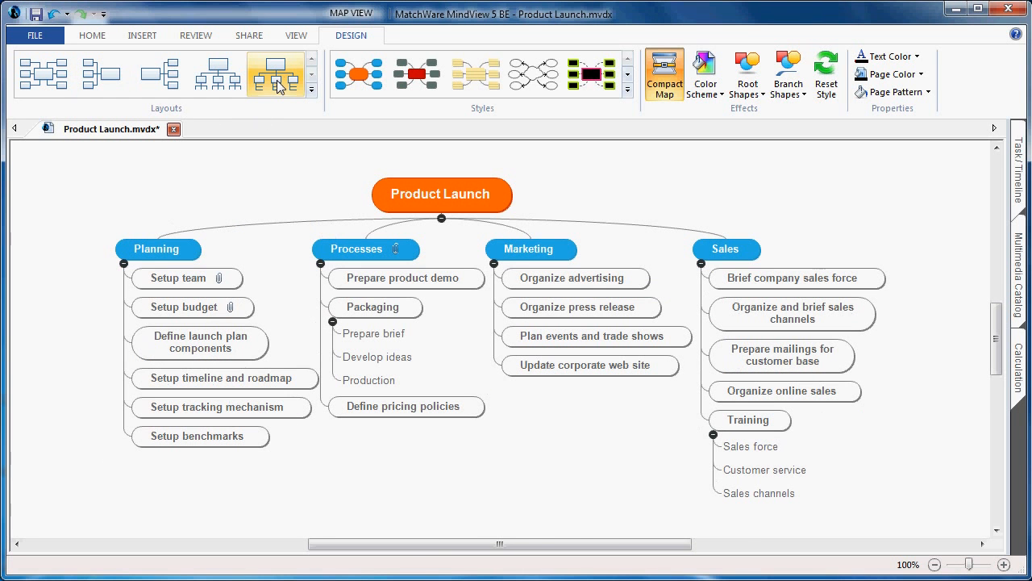
click(275, 74)
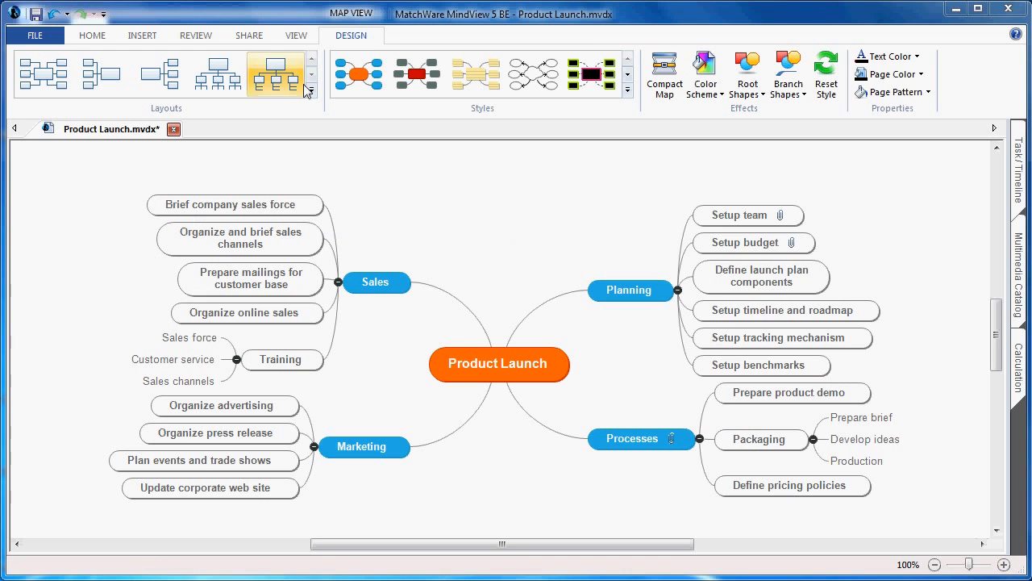
click(297, 35)
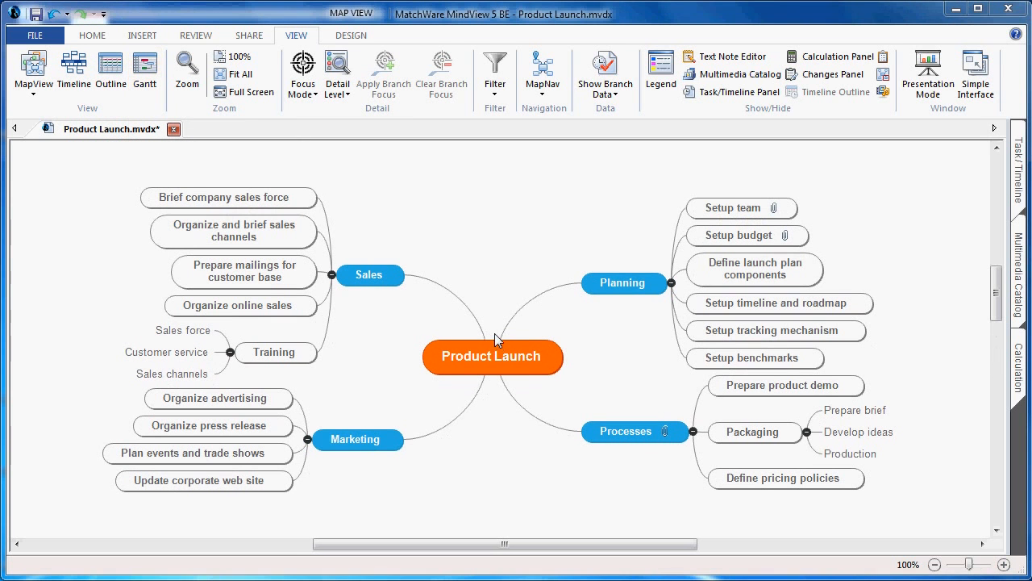
mouse_move(111, 72)
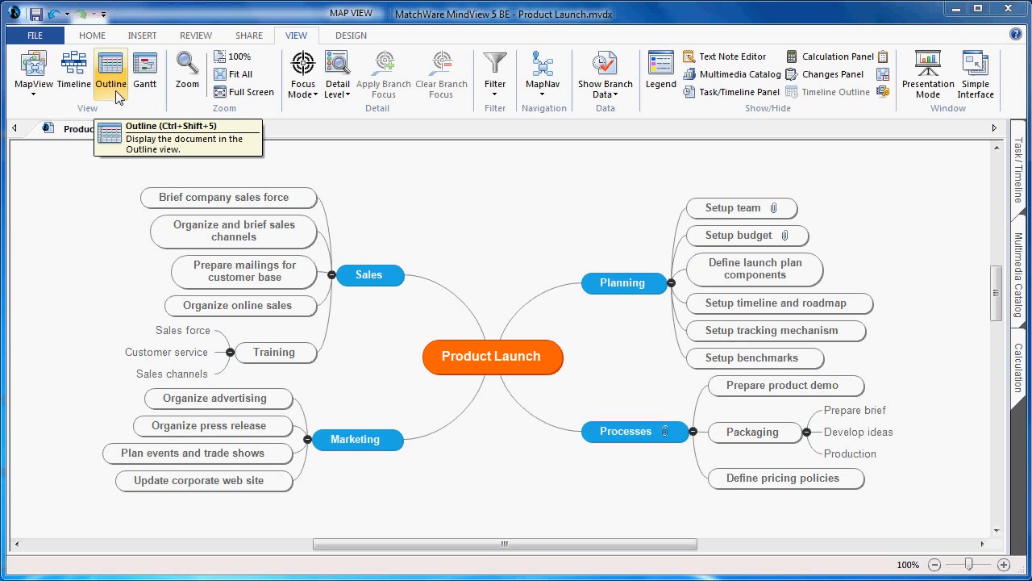
- Show the Product Launch map in outline view with text notes inline and the Columns list open
click(111, 73)
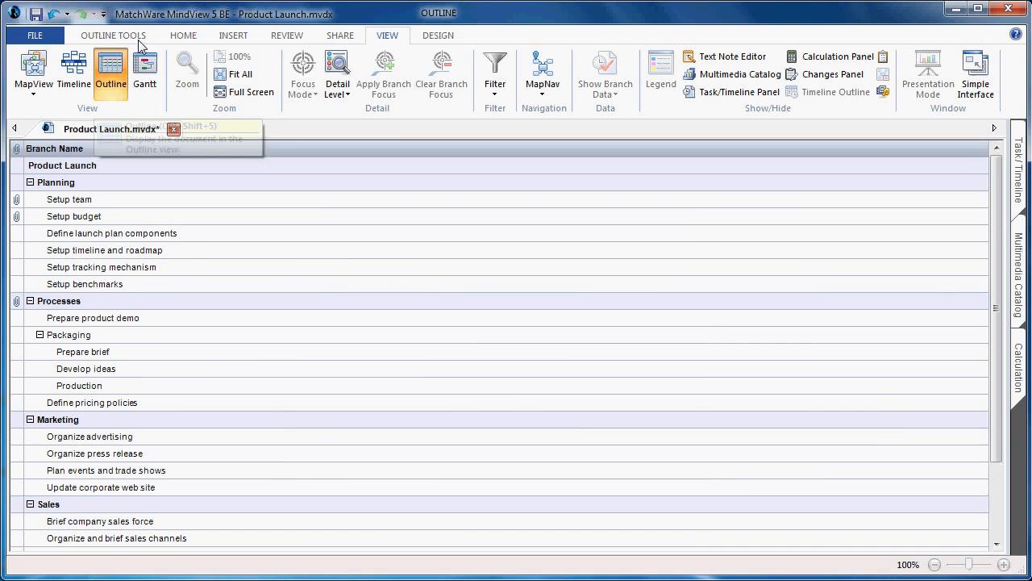
click(113, 35)
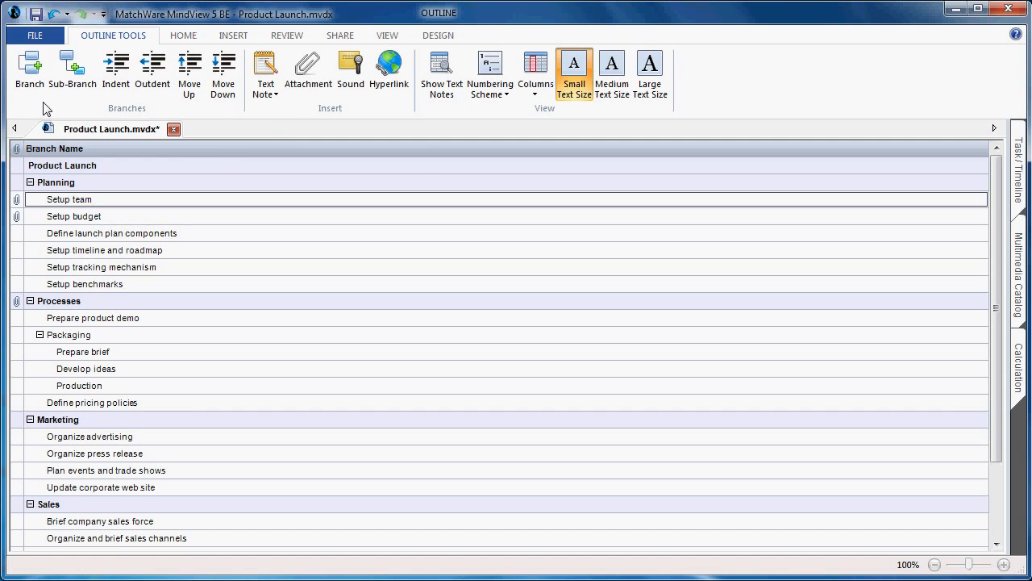
mouse_move(153, 73)
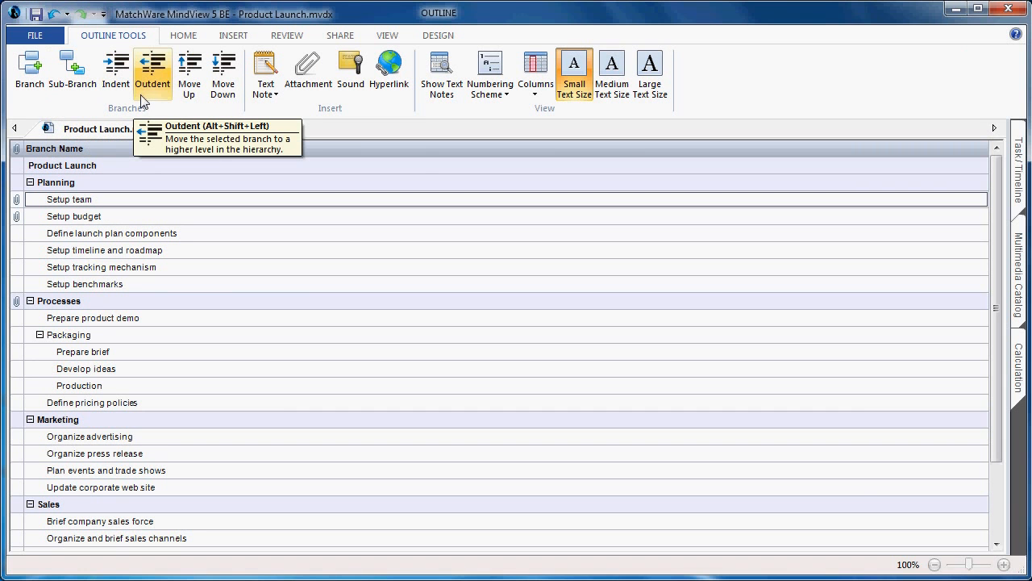
mouse_move(335, 110)
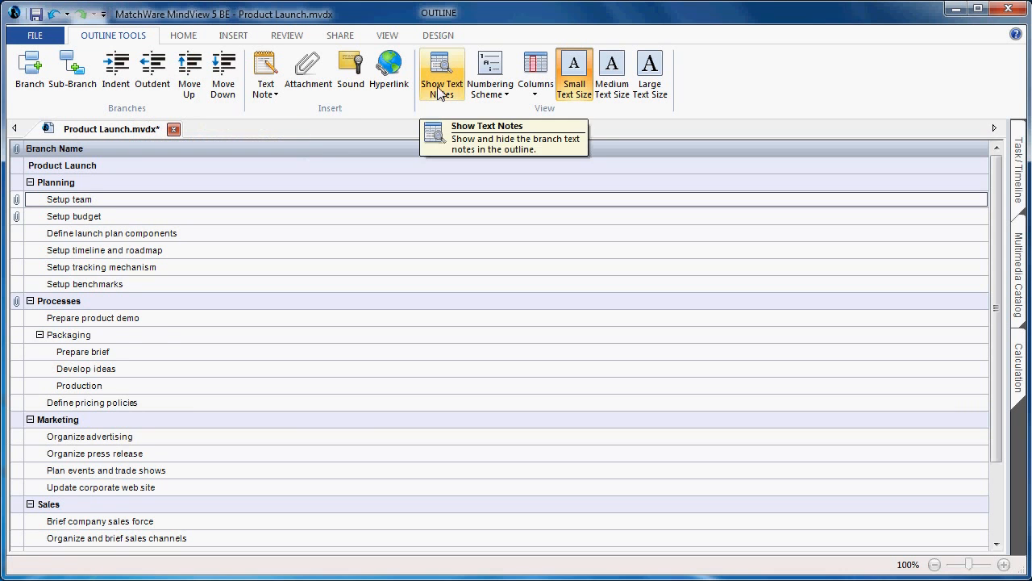
click(442, 69)
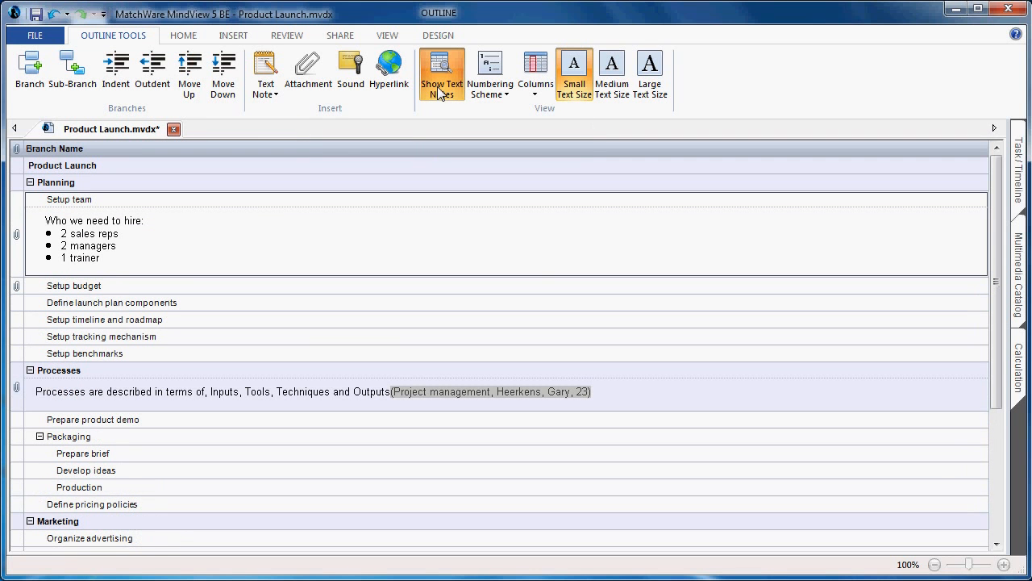
click(535, 69)
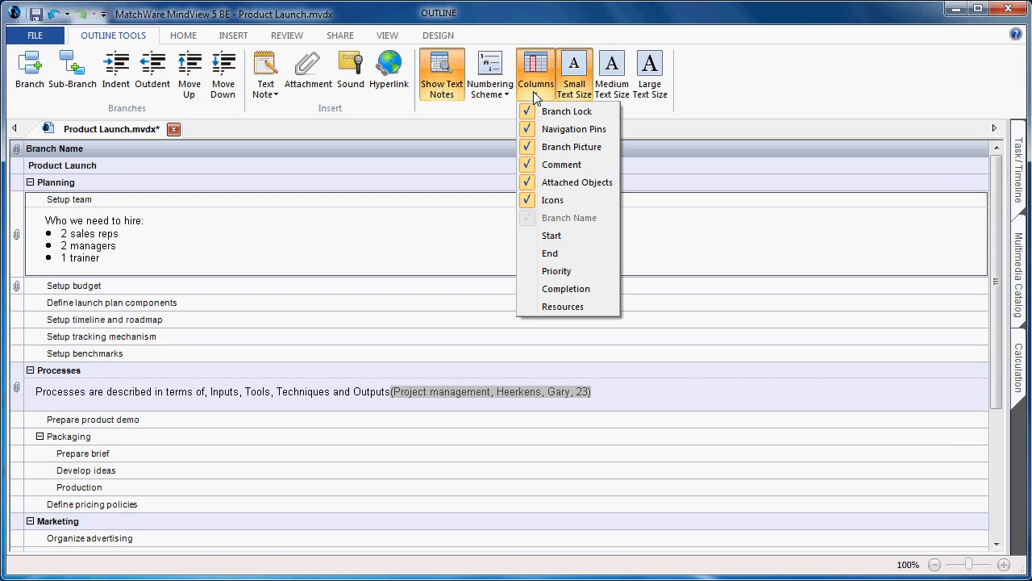
mouse_move(708, 97)
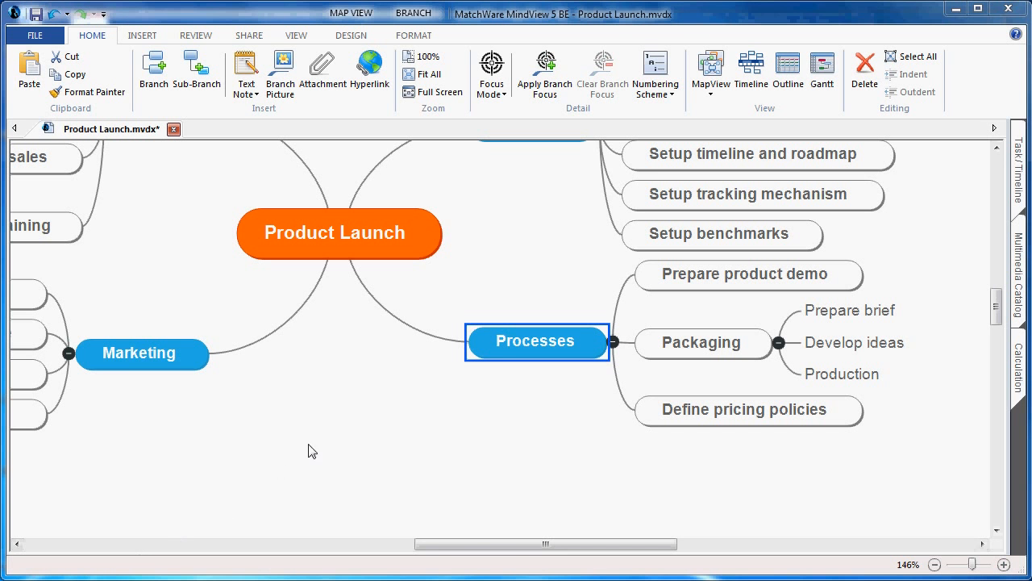
mouse_move(331, 445)
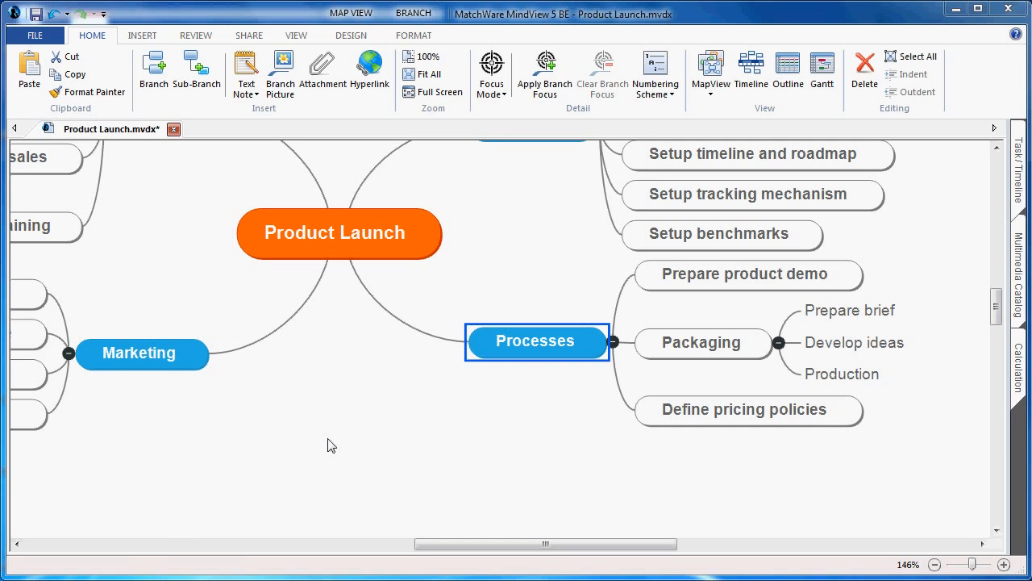
mouse_move(421, 390)
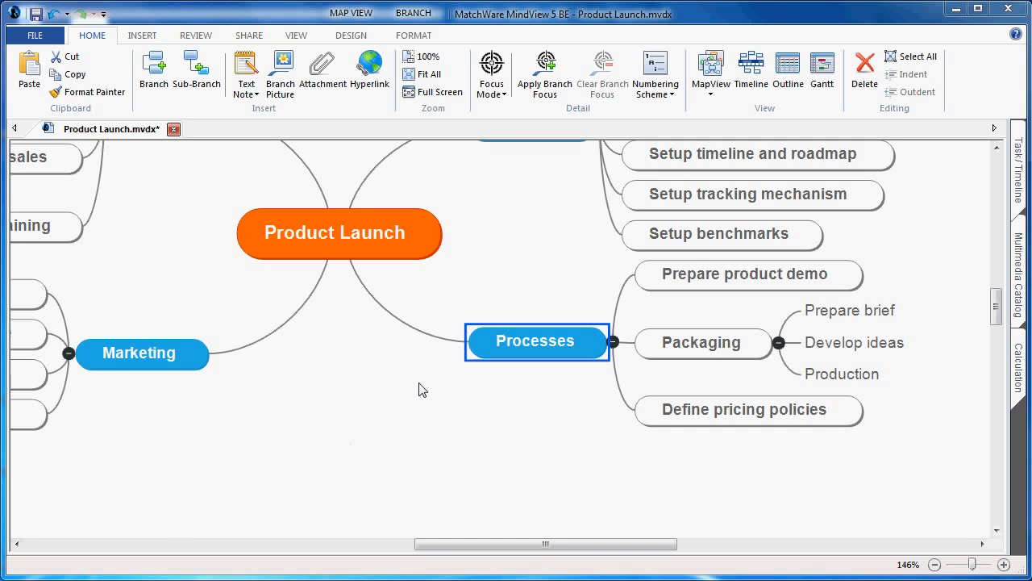
mouse_move(246, 72)
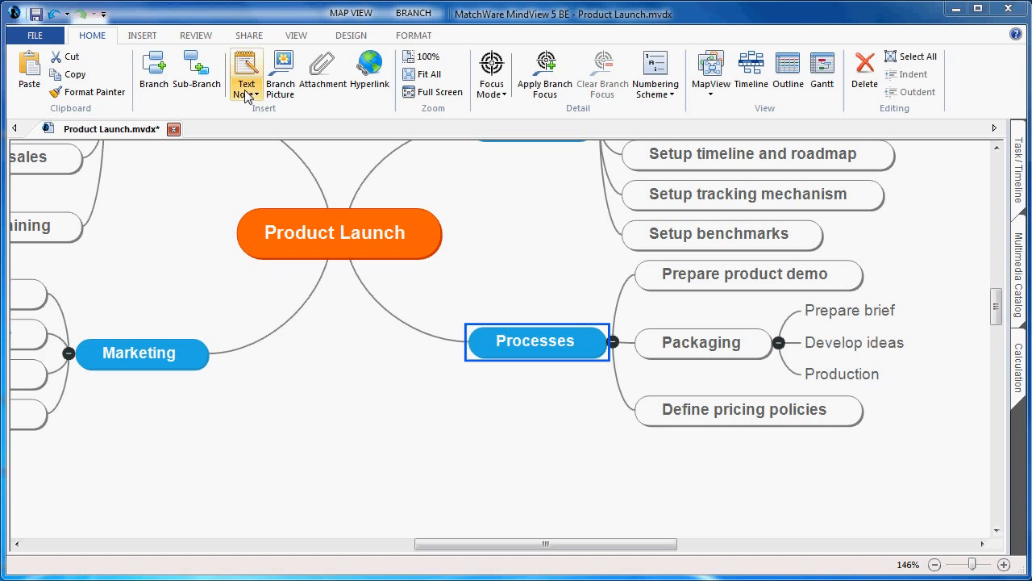
- Note on Processes: 'Processes are described in terms of Inputs, Tools, Techniques and Outputs'; open Manage Sources
click(245, 73)
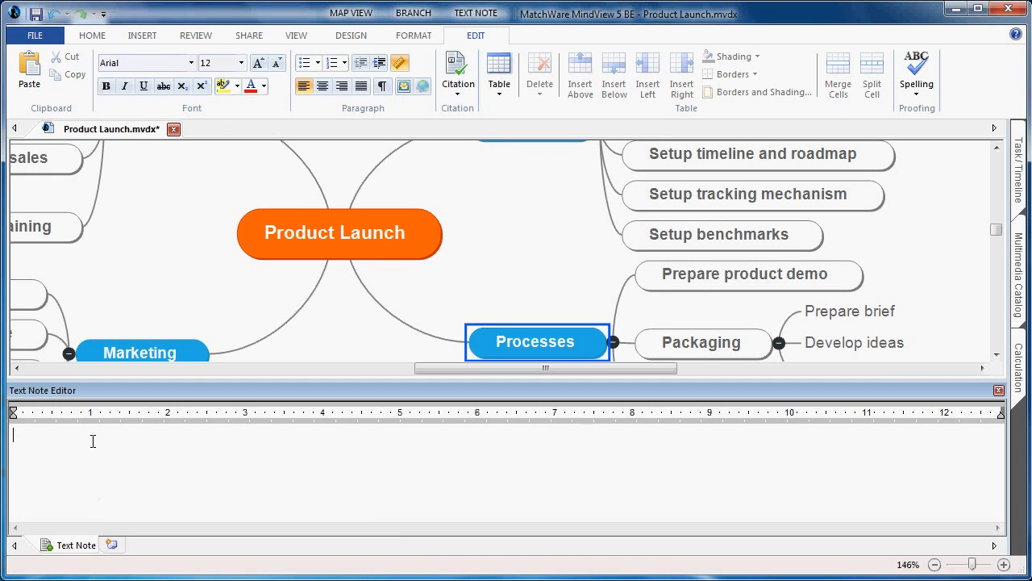
text(Processes are described in terms of, Inputs, Tools, Techniques and Outputs)
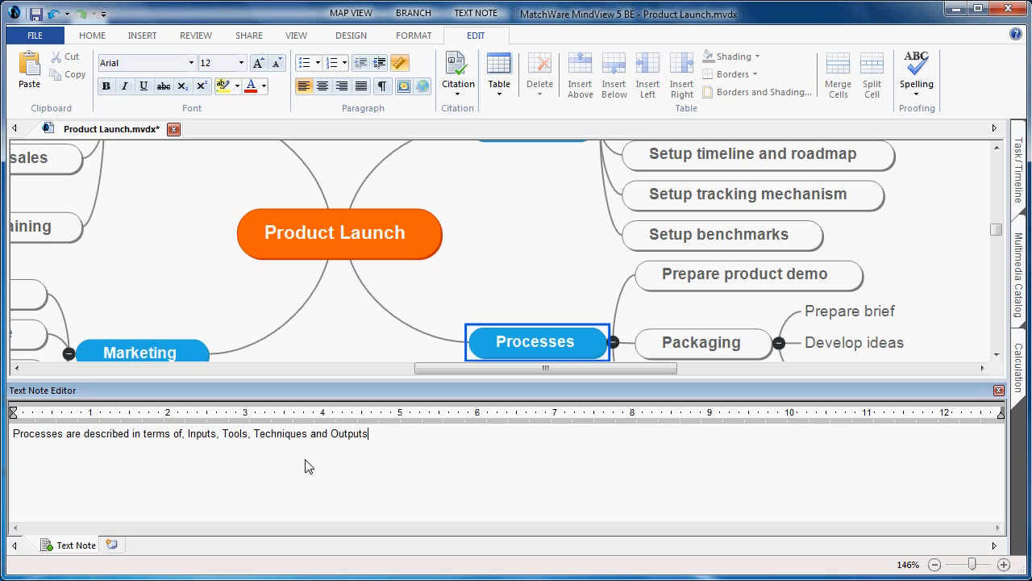
mouse_move(359, 474)
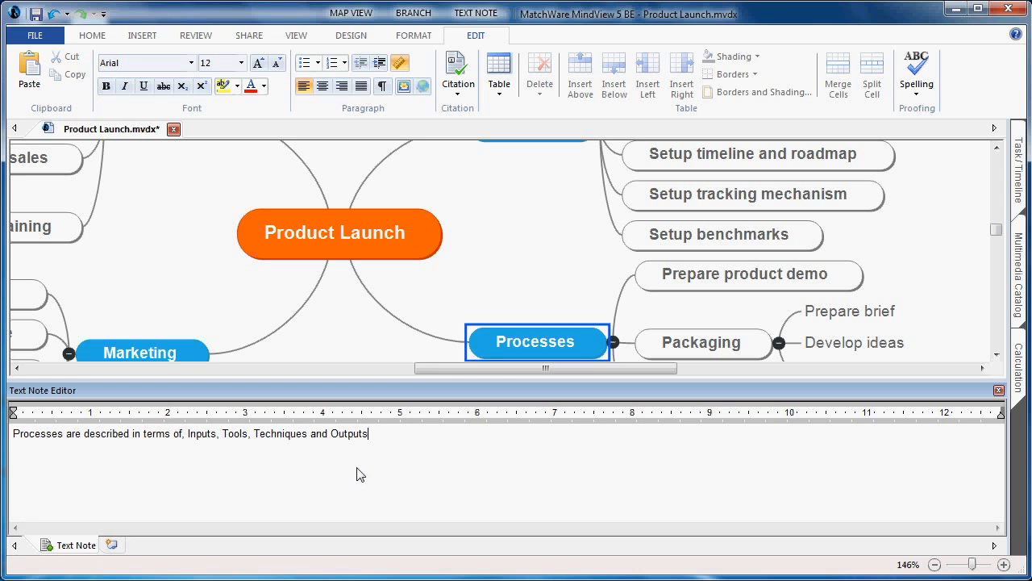
mouse_move(458, 84)
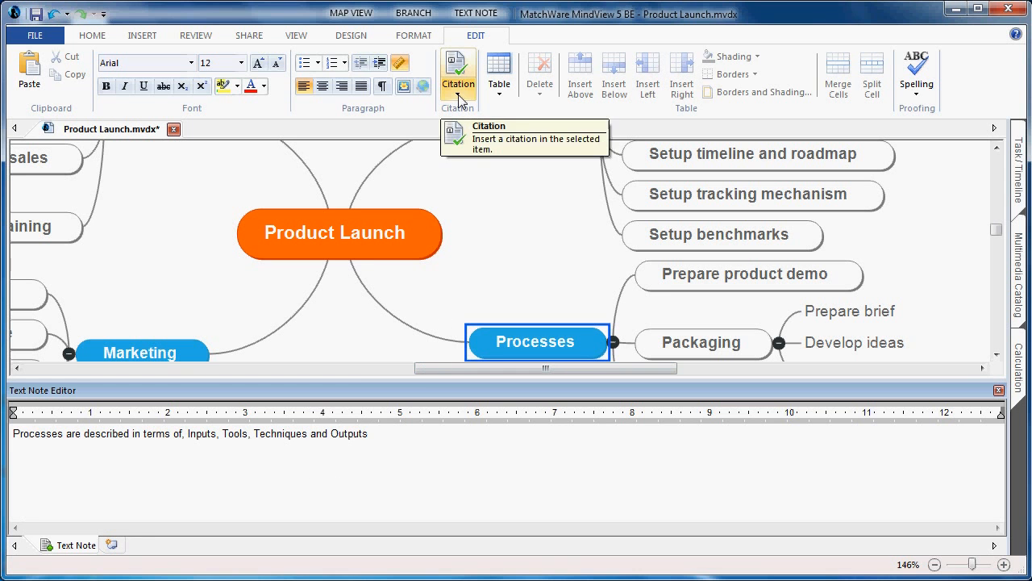
click(457, 93)
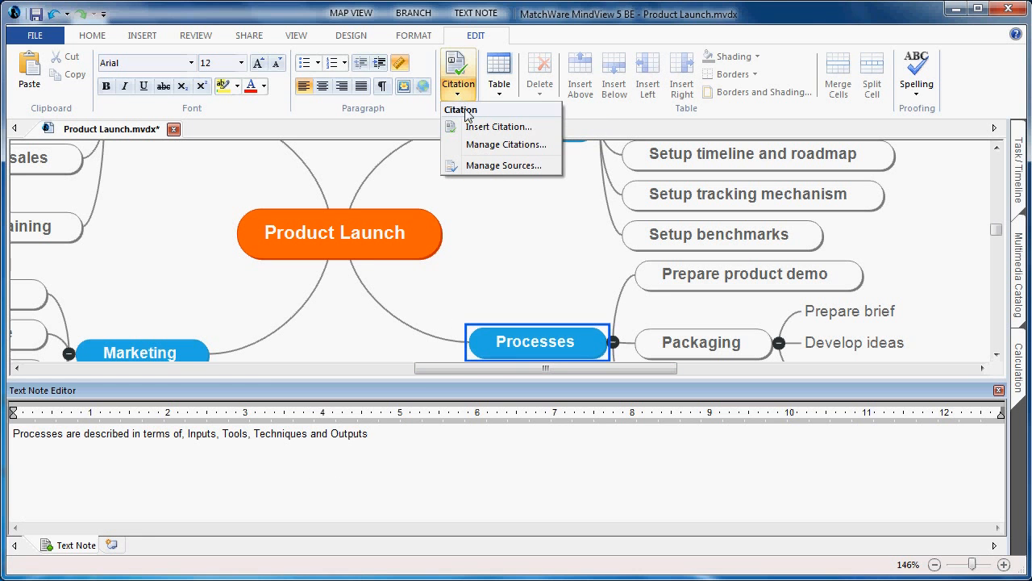
click(503, 165)
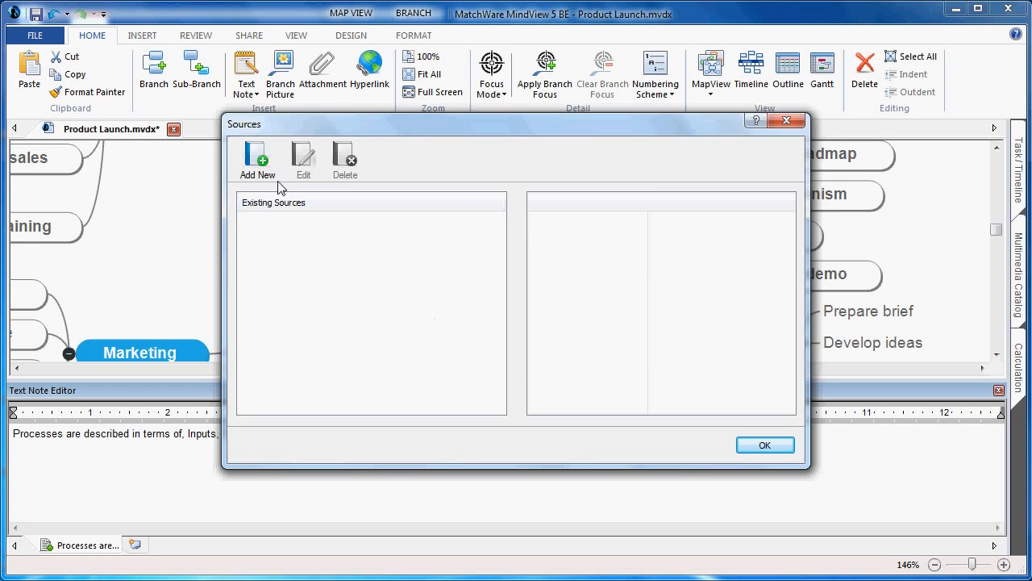
- Search 'Project Management' online and add Heerkens' 2002 book as a source
click(257, 159)
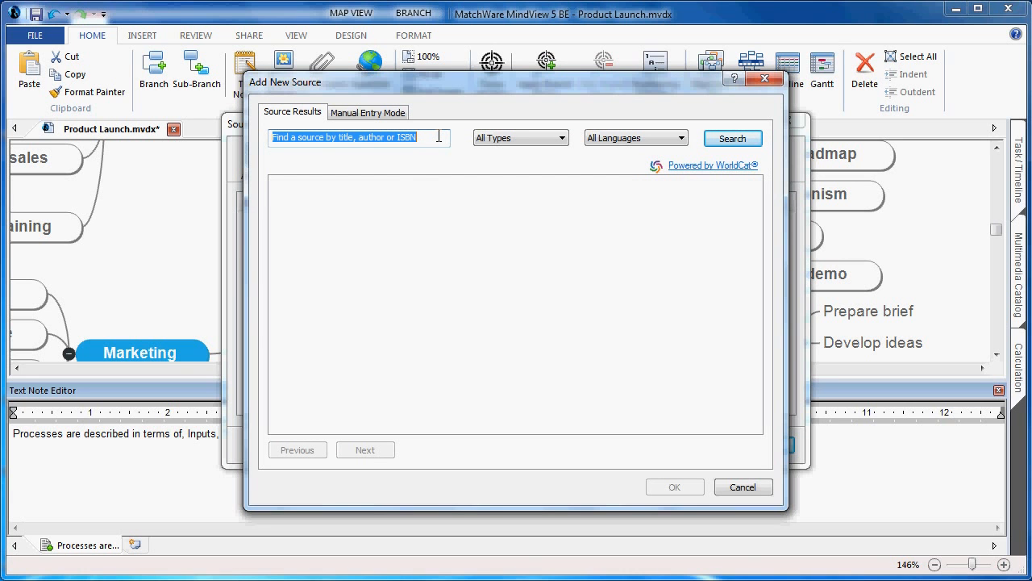
text(Project Management)
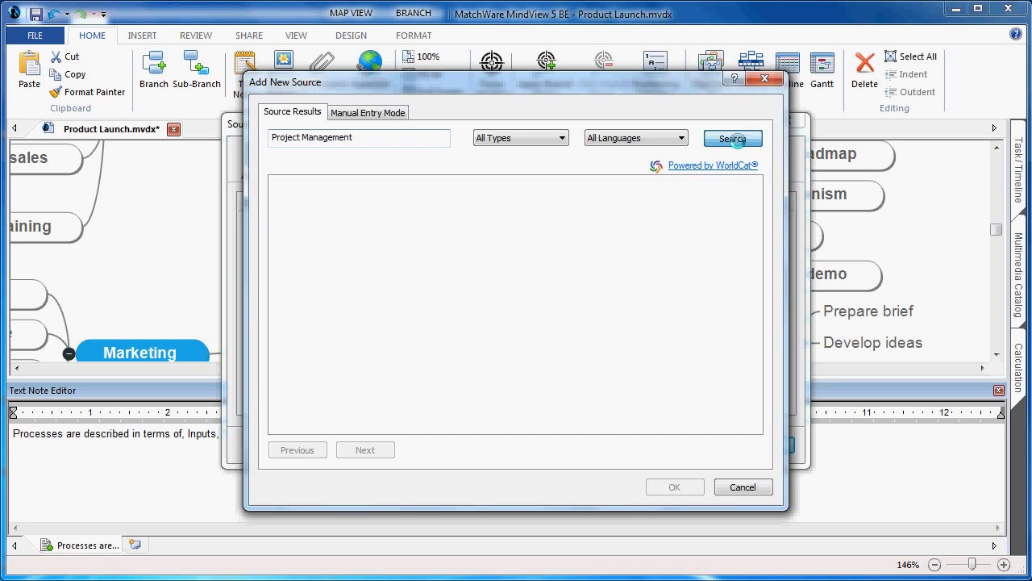
click(732, 137)
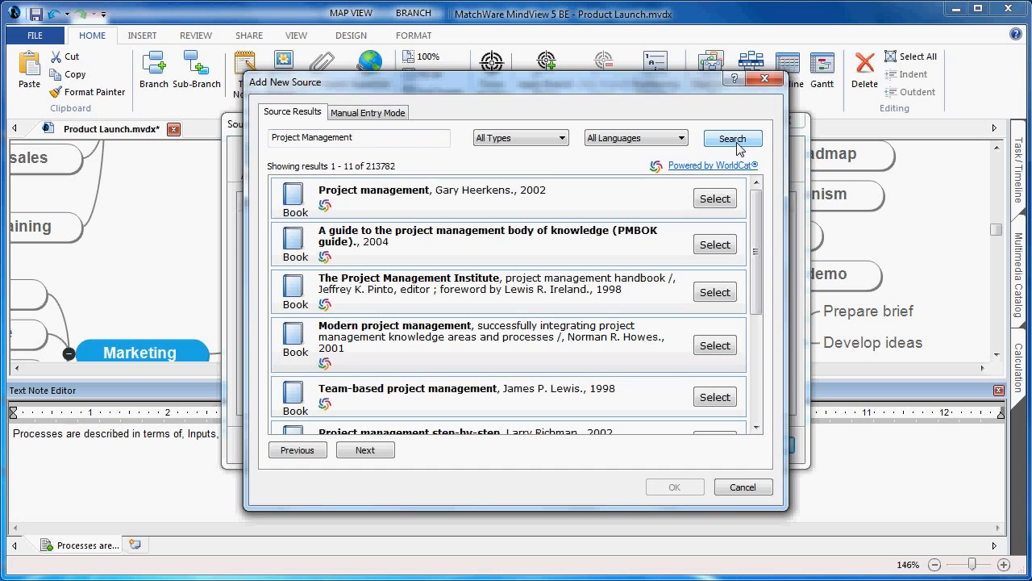
mouse_move(715, 198)
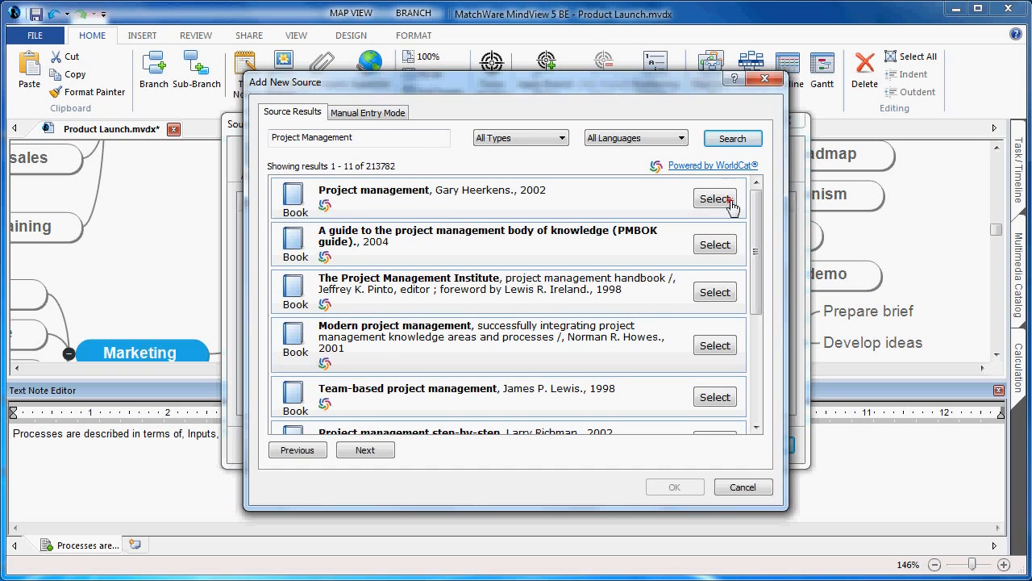
click(713, 198)
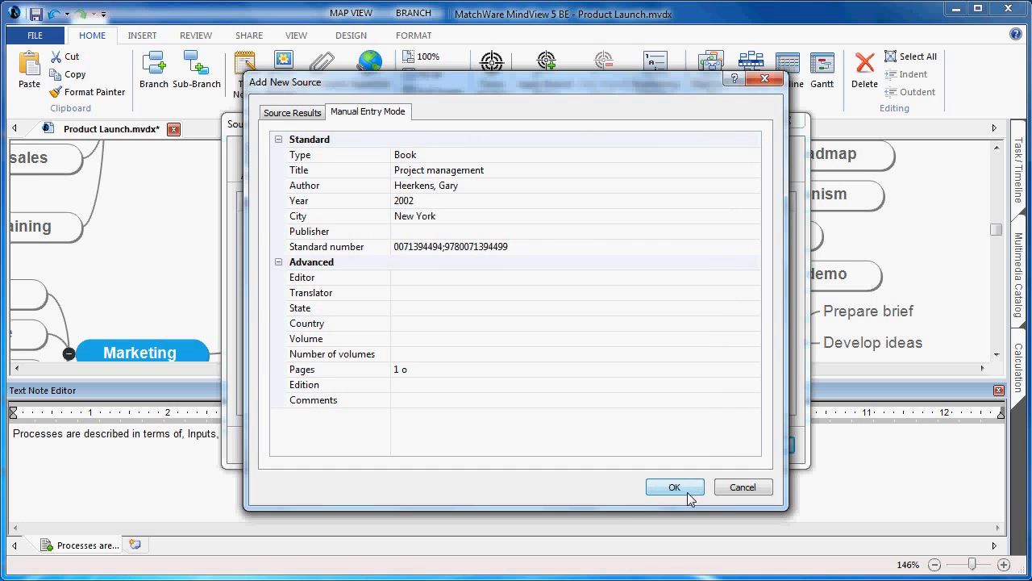
click(675, 487)
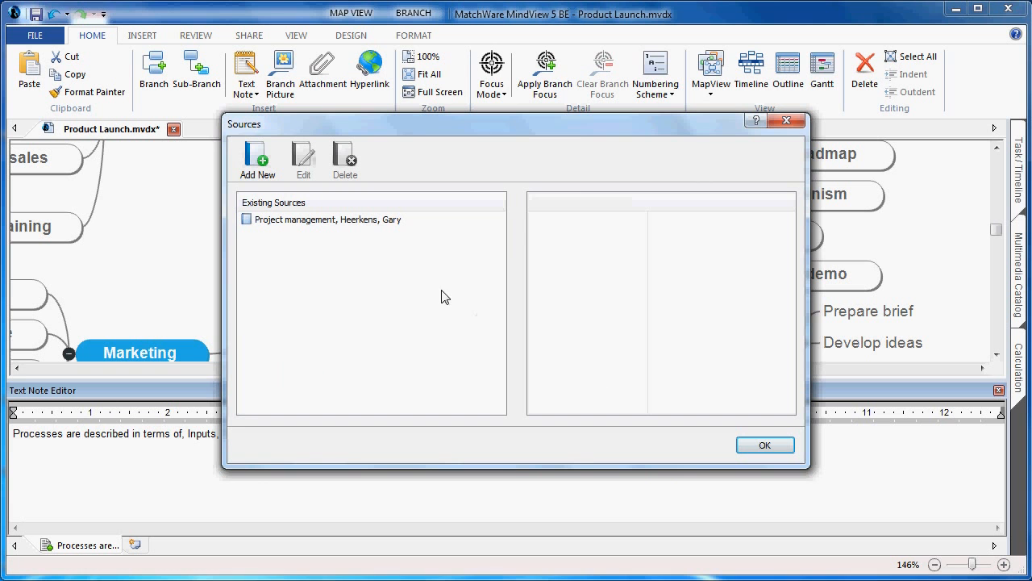
mouse_move(359, 237)
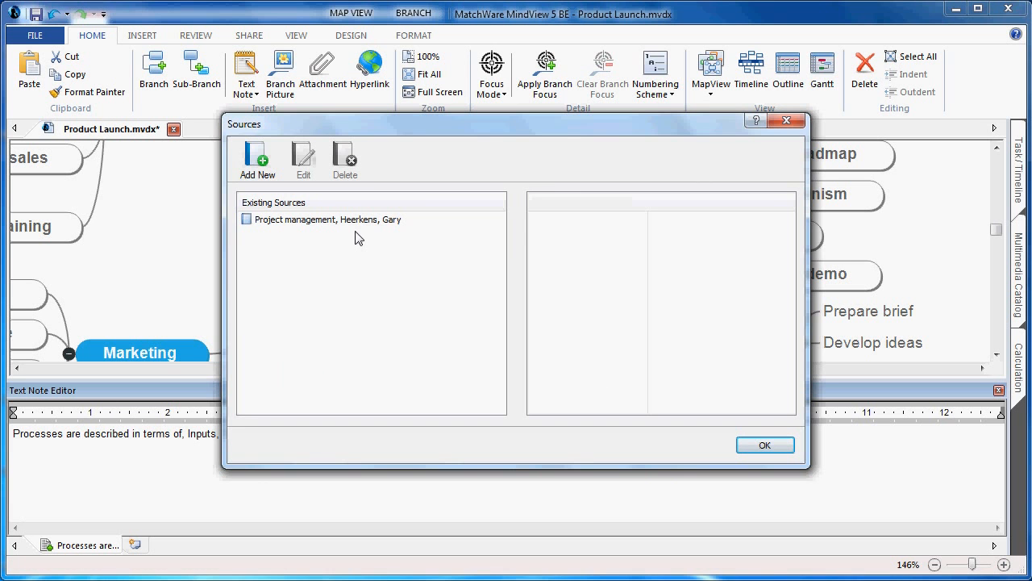
click(764, 445)
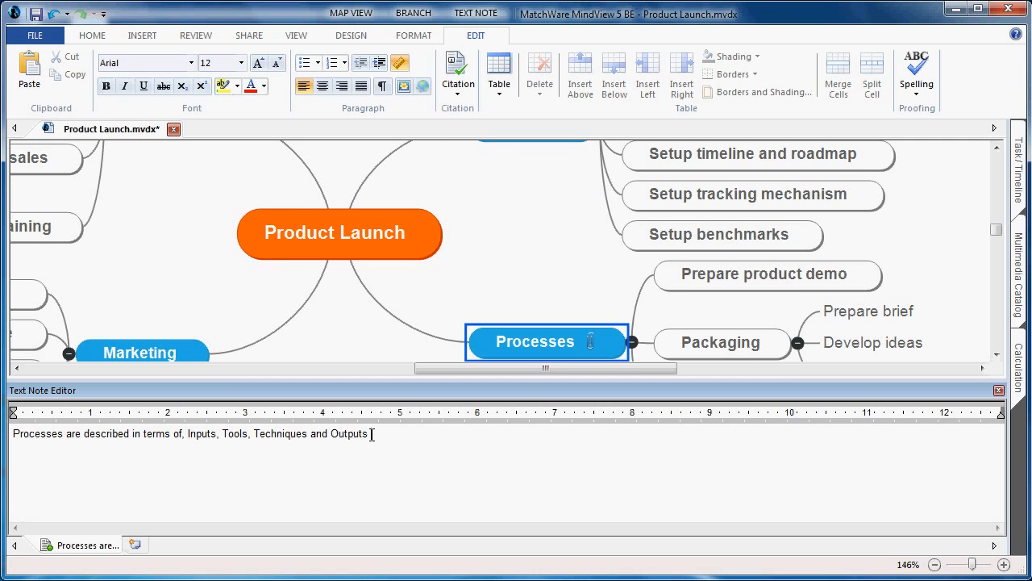
- Insert a citation to Heerkens' Project management, page 25, at the end of the note
click(457, 72)
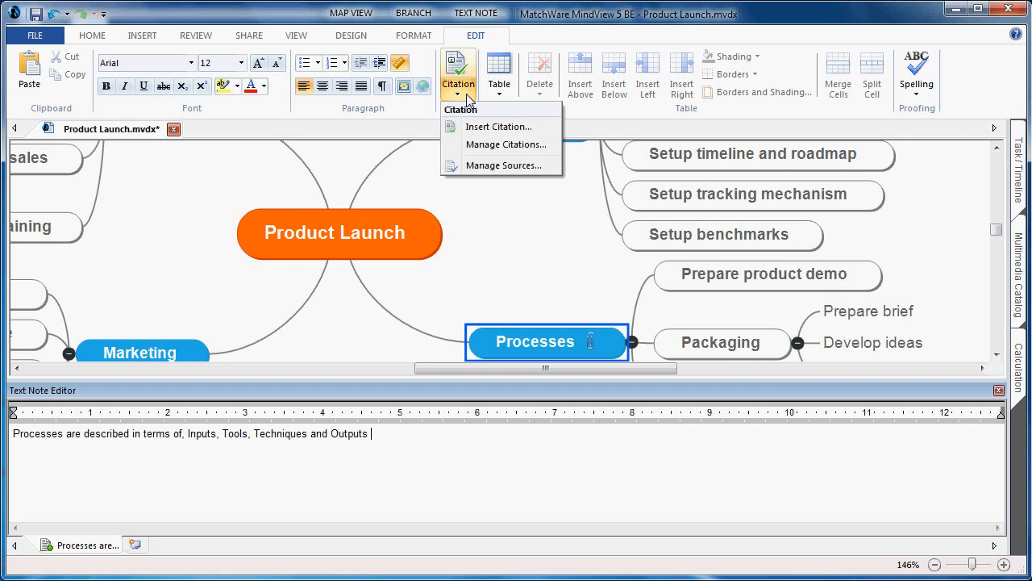
mouse_move(499, 127)
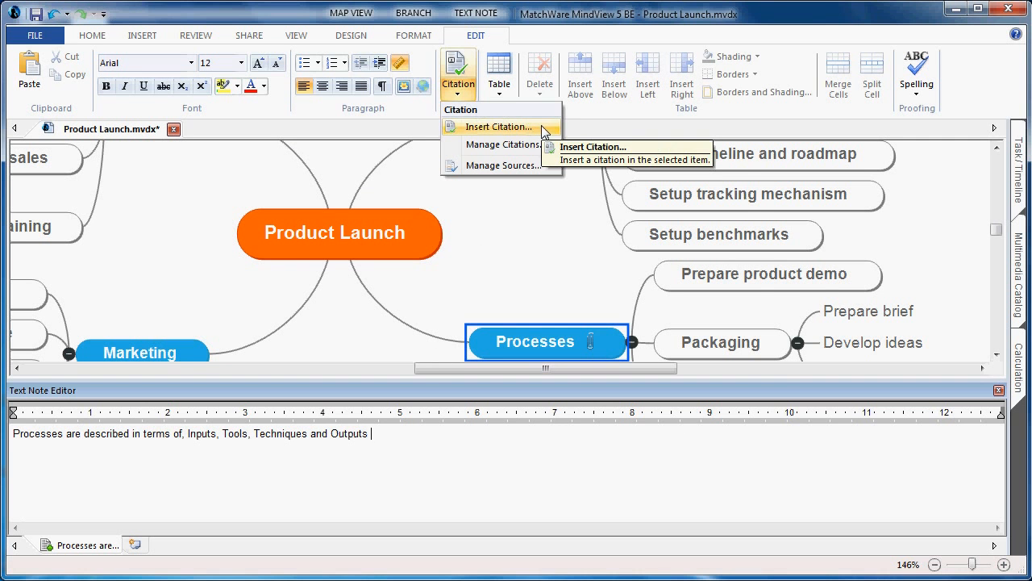
click(498, 126)
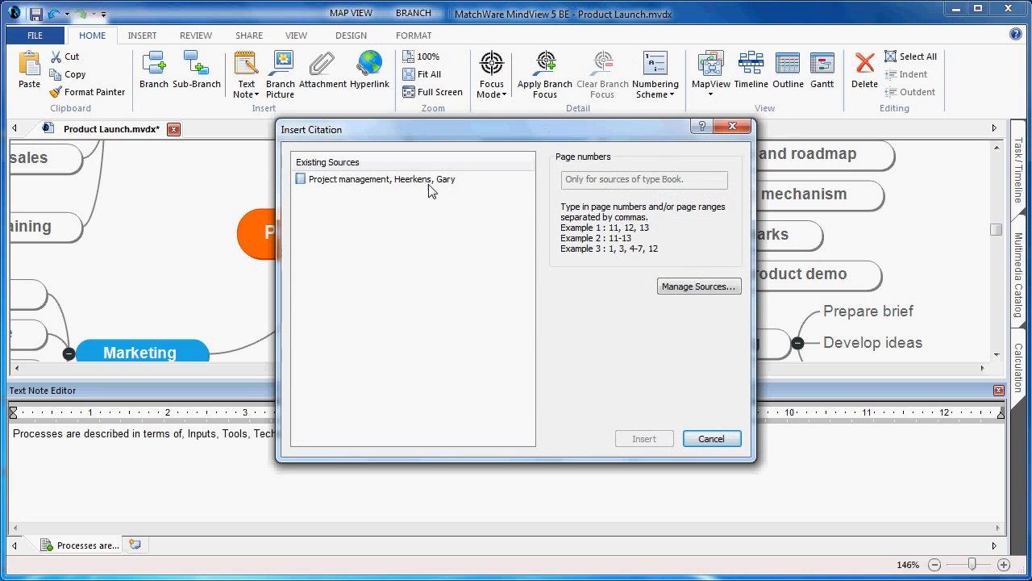
click(380, 179)
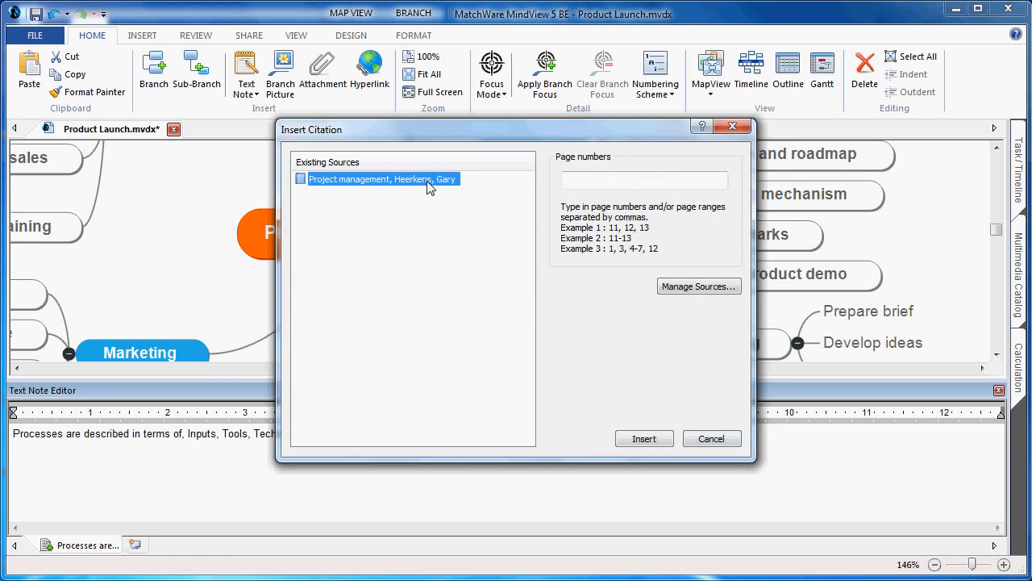
text(25)
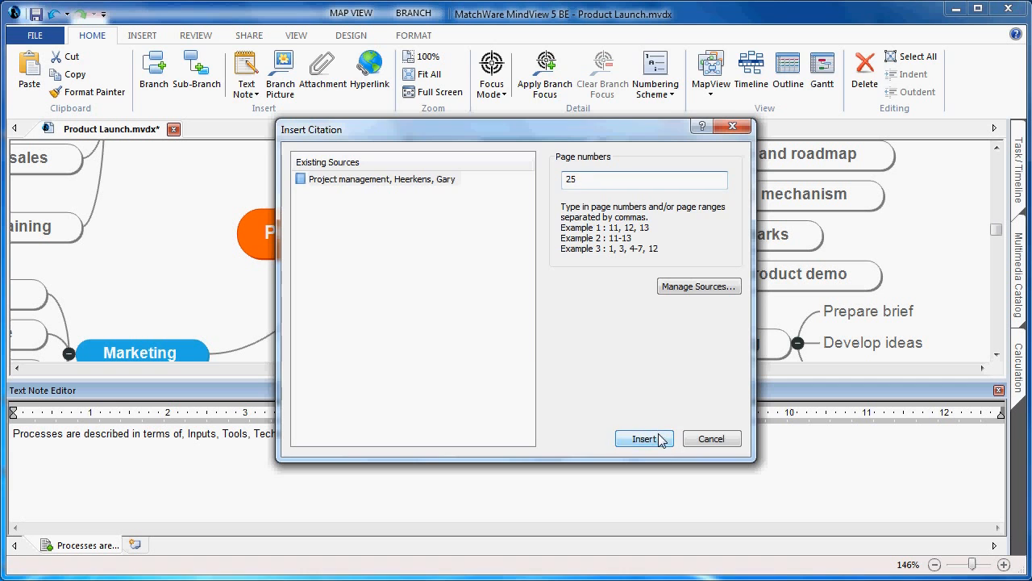
click(643, 438)
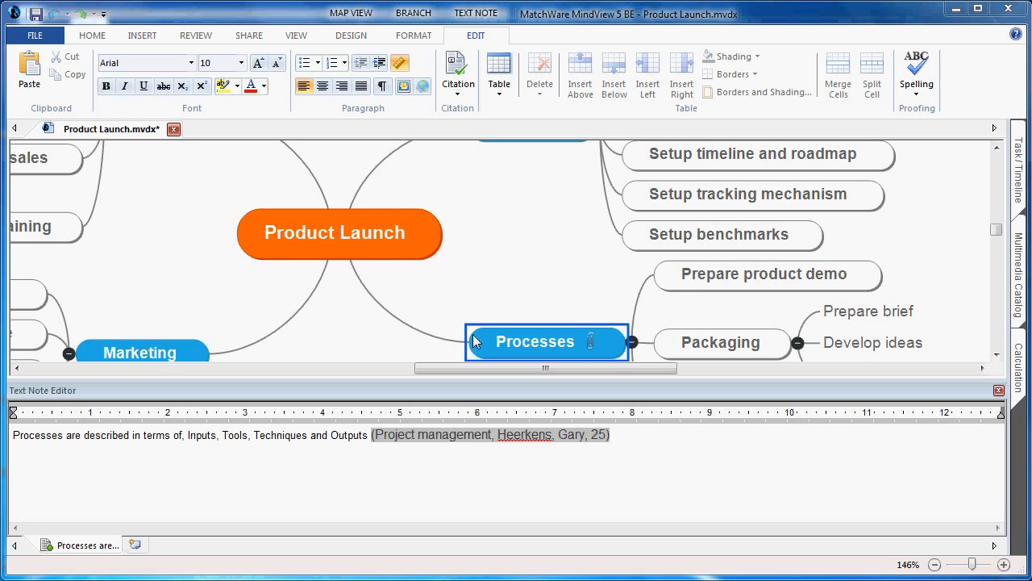
mouse_move(34, 35)
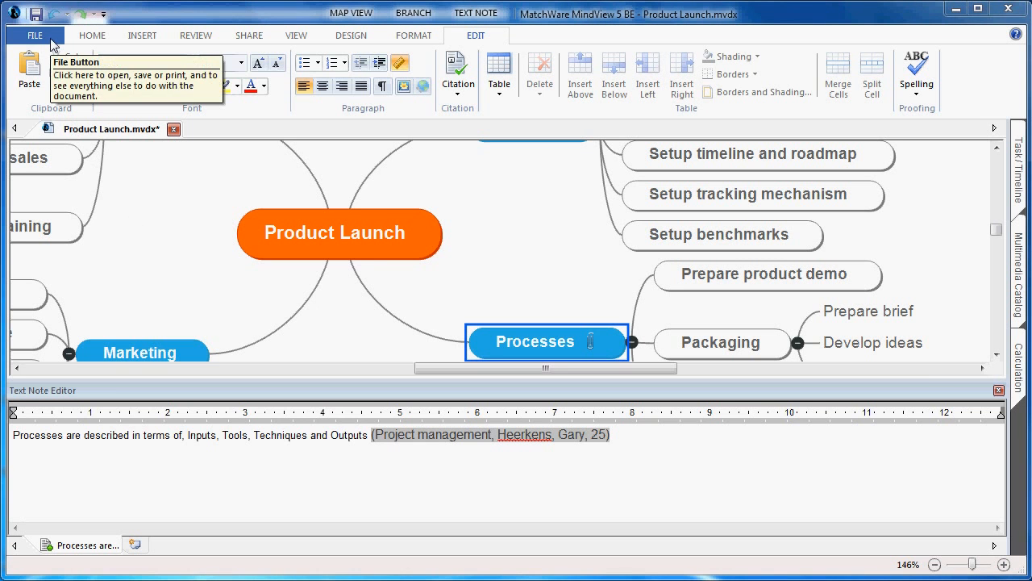
- Export the map through Advanced Microsoft Word Export using the APA Style template
click(34, 35)
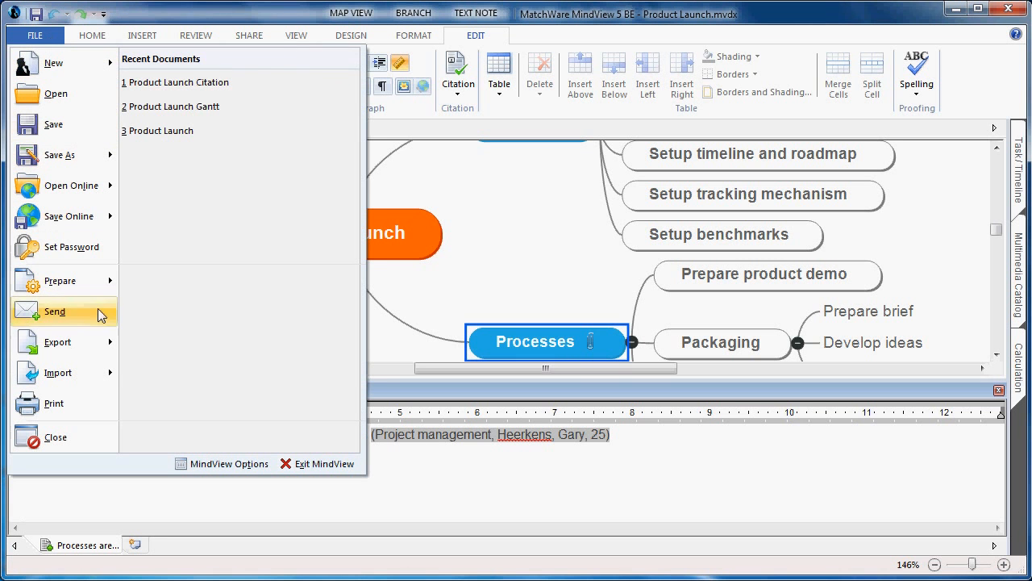
click(57, 341)
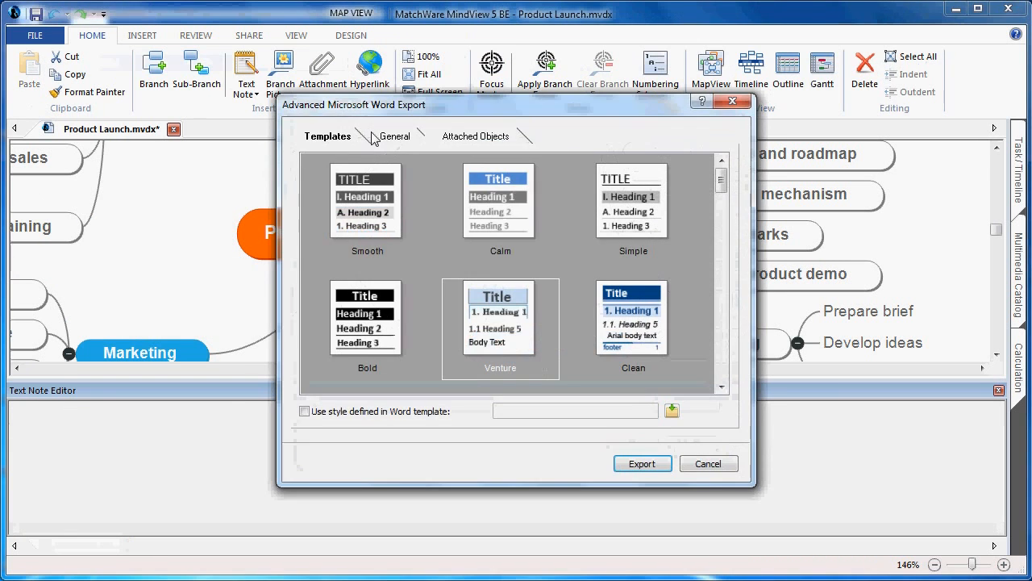
mouse_move(425, 196)
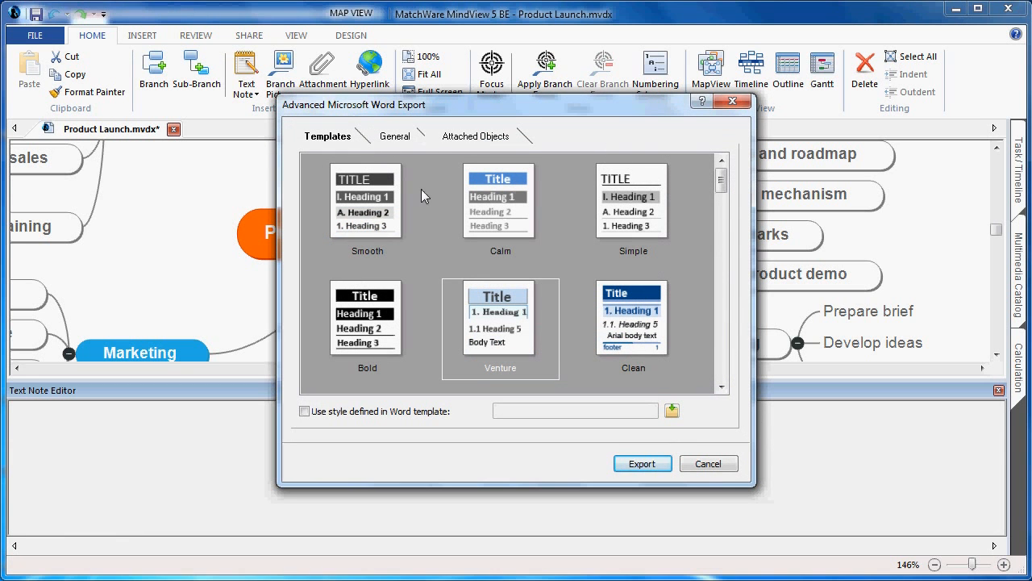
mouse_move(696, 226)
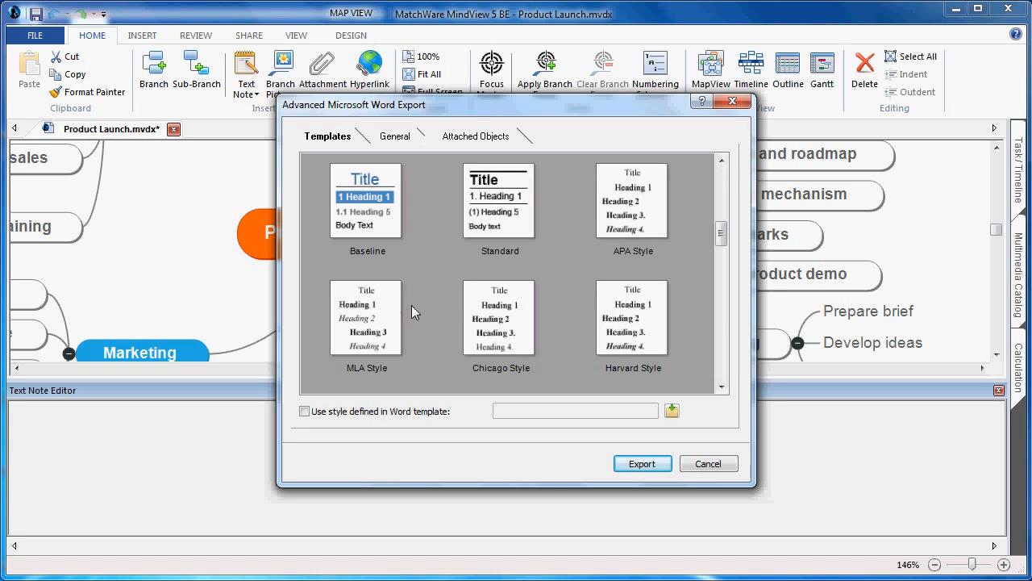
mouse_move(633, 337)
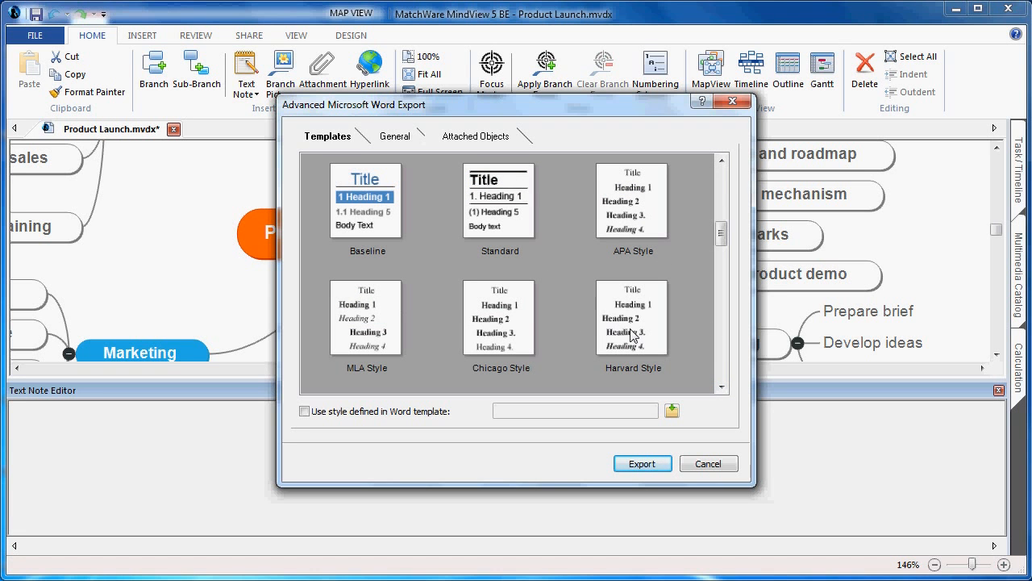
mouse_move(654, 230)
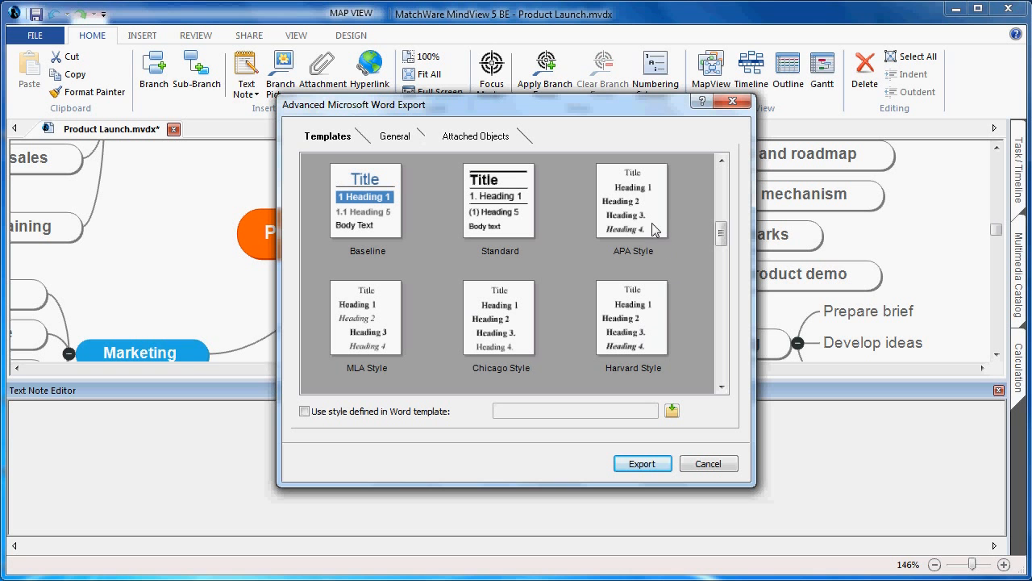
click(632, 210)
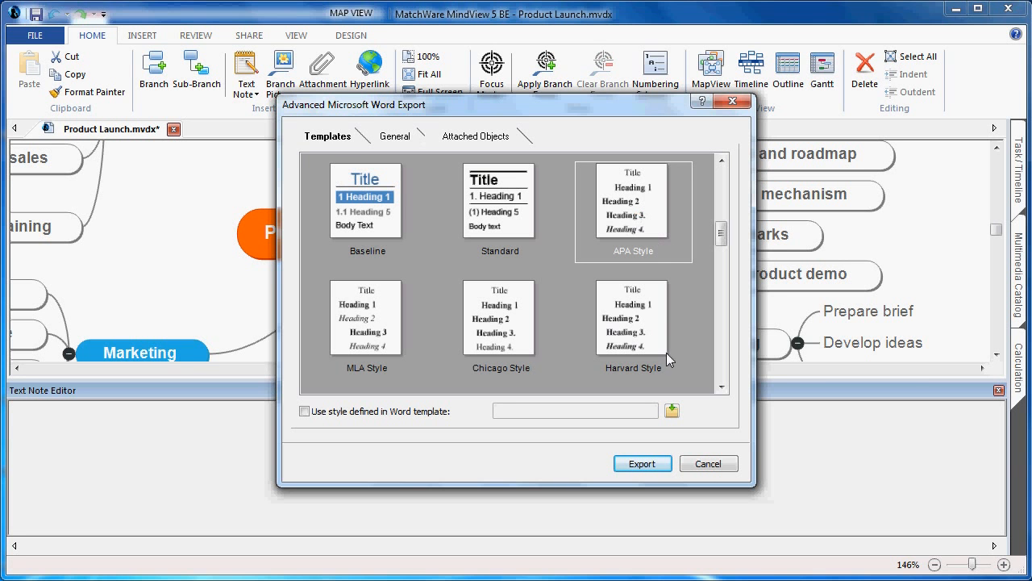
click(642, 463)
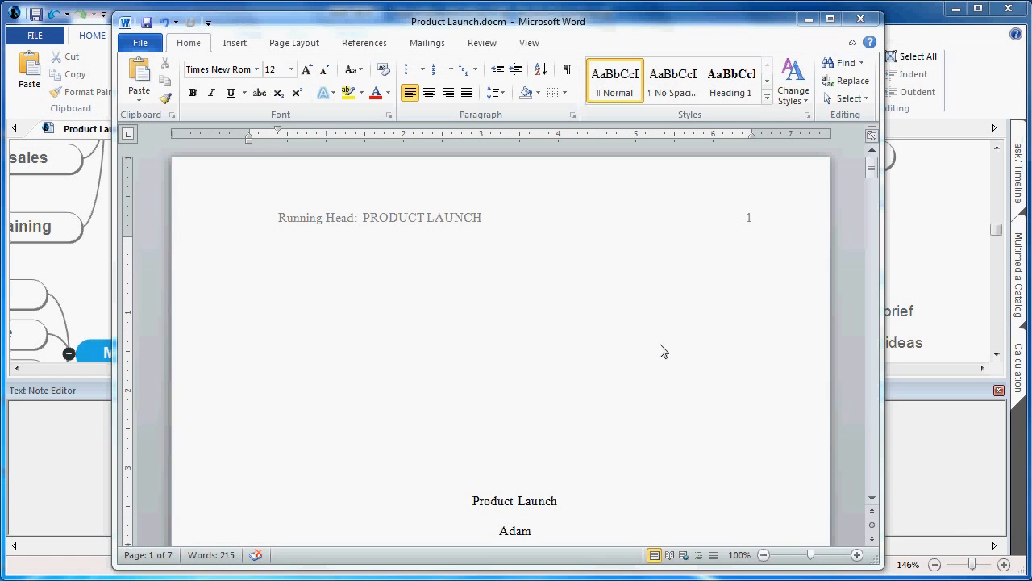
mouse_move(643, 301)
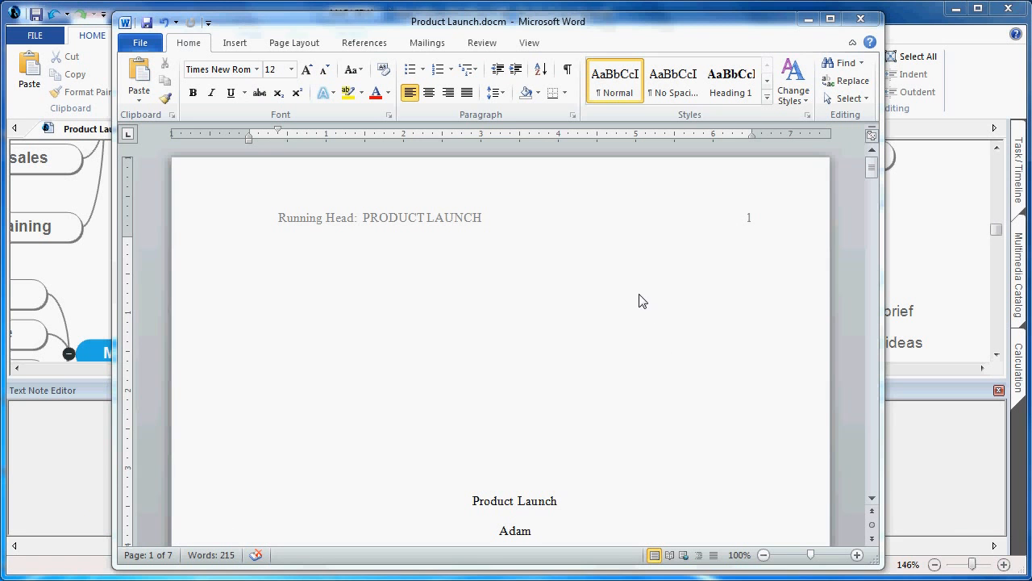
mouse_move(532, 226)
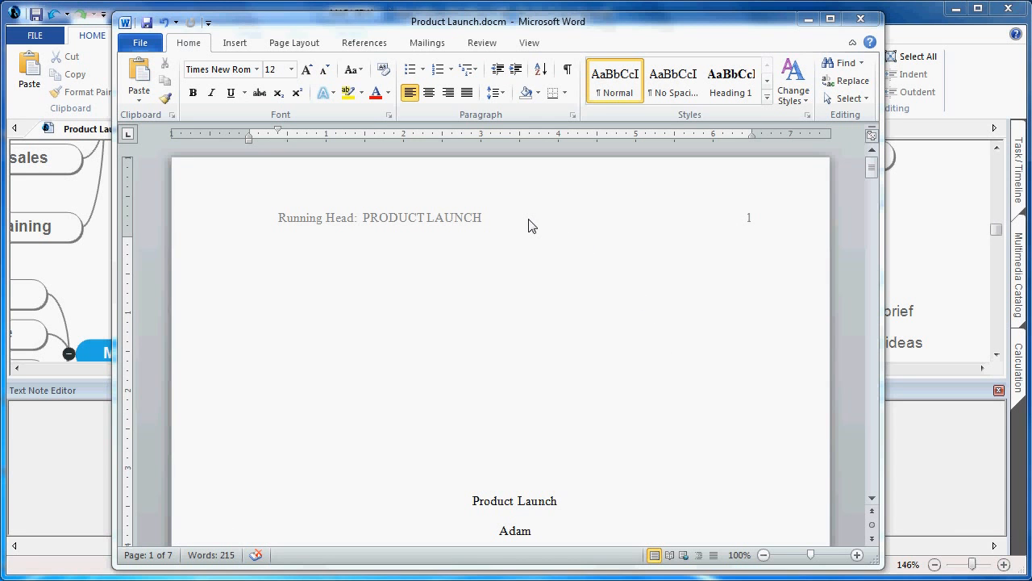
mouse_move(637, 404)
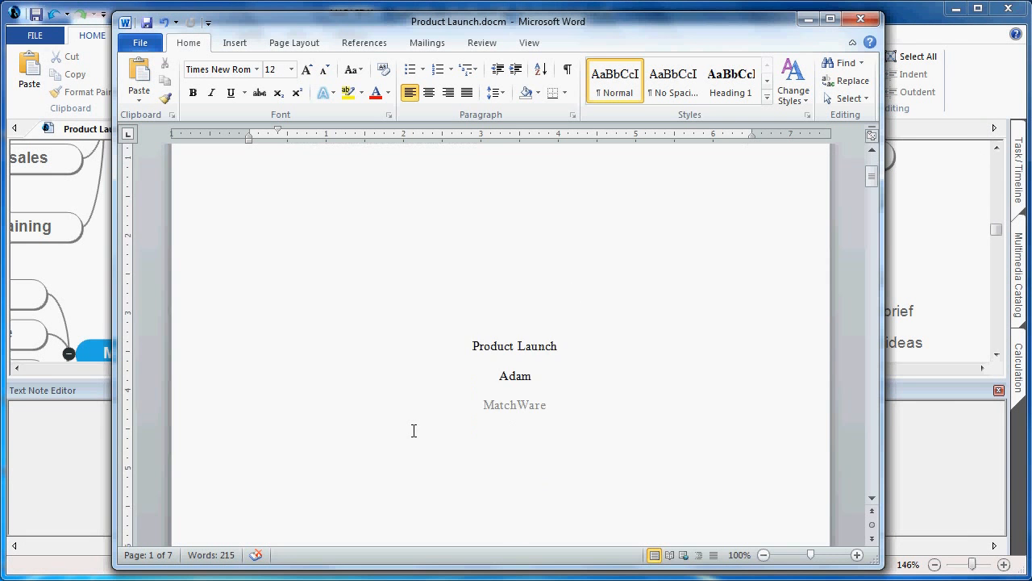
scroll(down, 3)
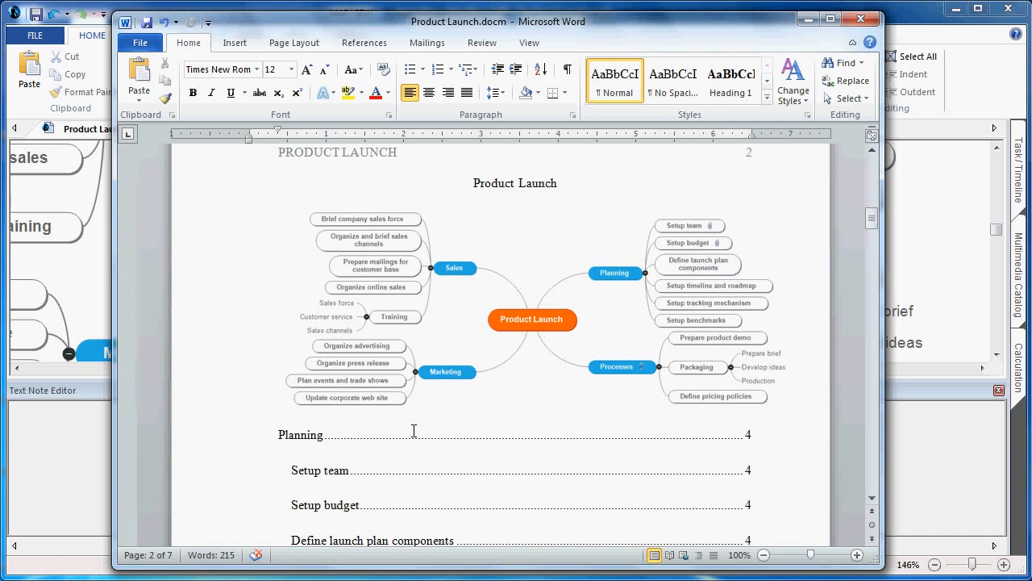
scroll(down, 3)
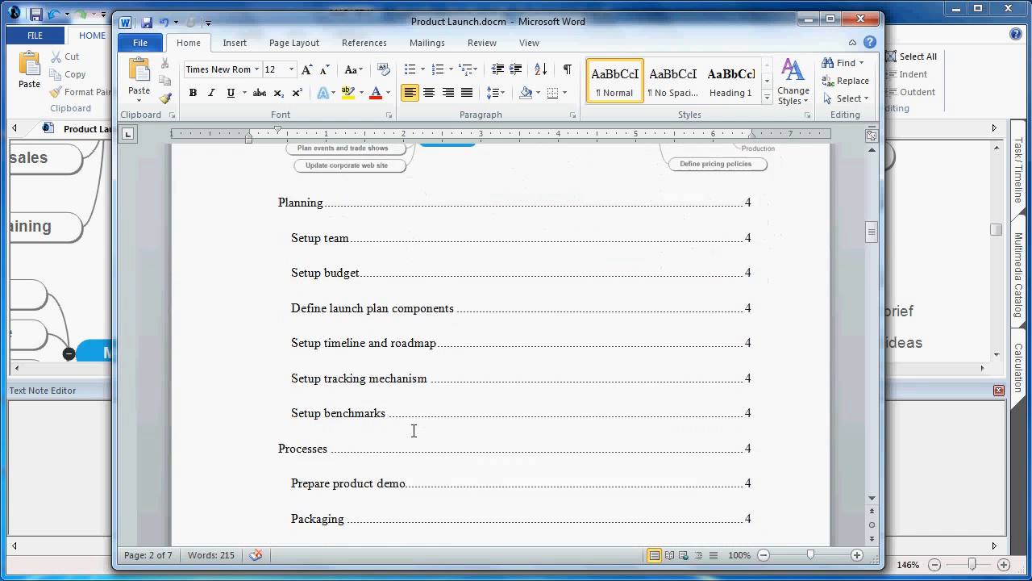
scroll(down, 3)
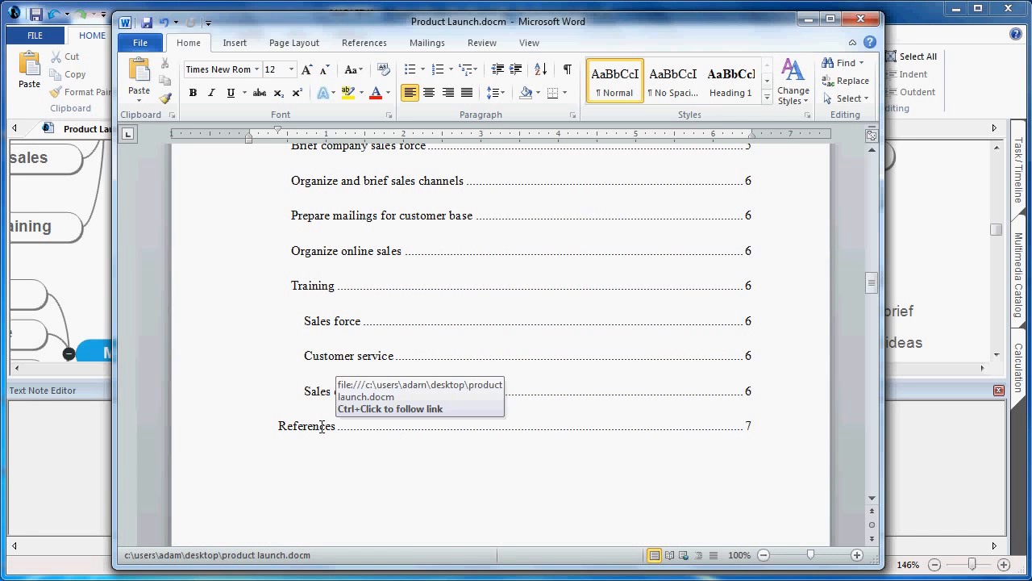
click(306, 425)
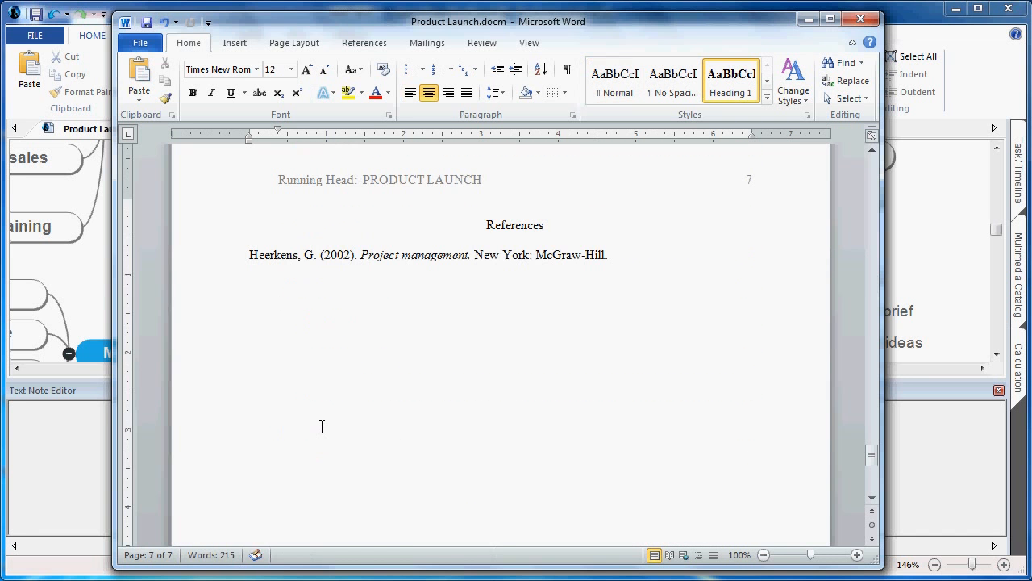
drag(483, 226, 288, 264)
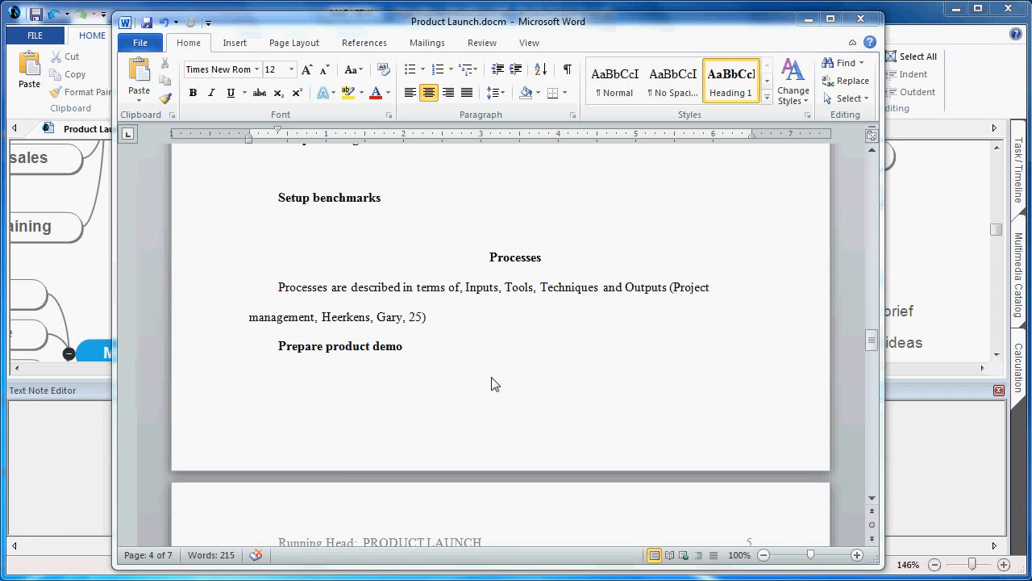
mouse_move(470, 304)
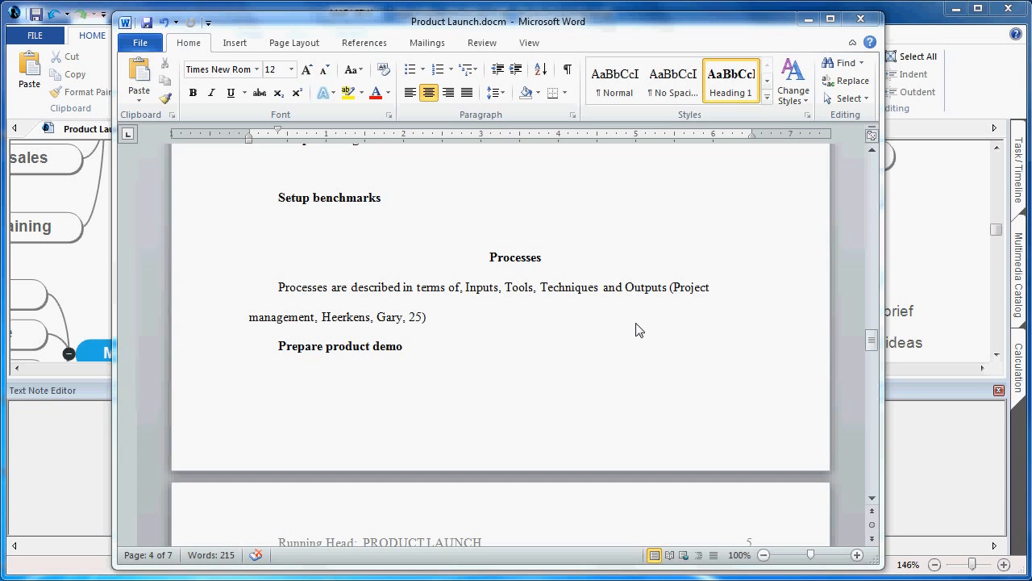
mouse_move(469, 319)
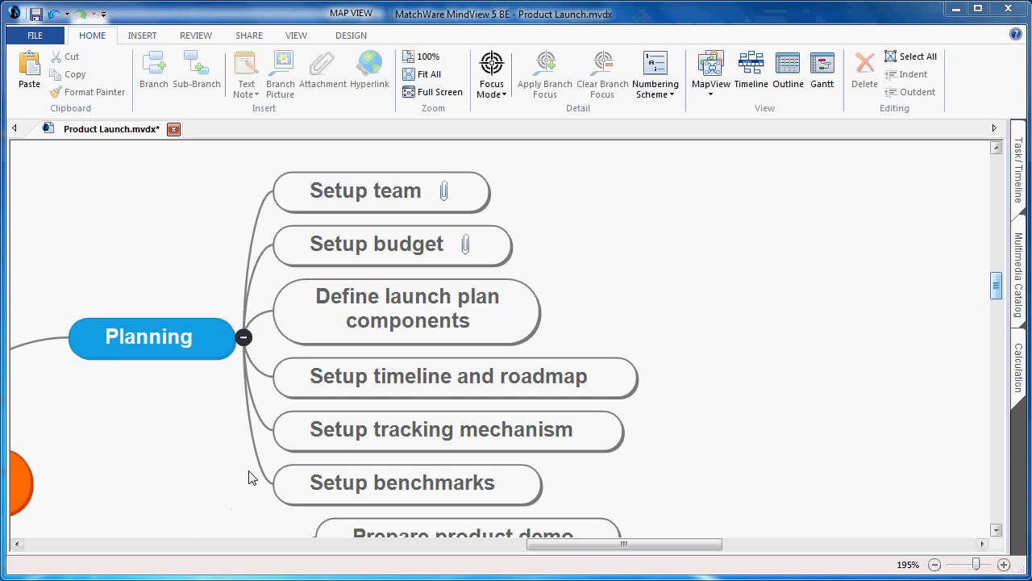
- With Setup budget selected, re-export to Word with budget plan.xlsx embedded via Attached Objects
click(376, 243)
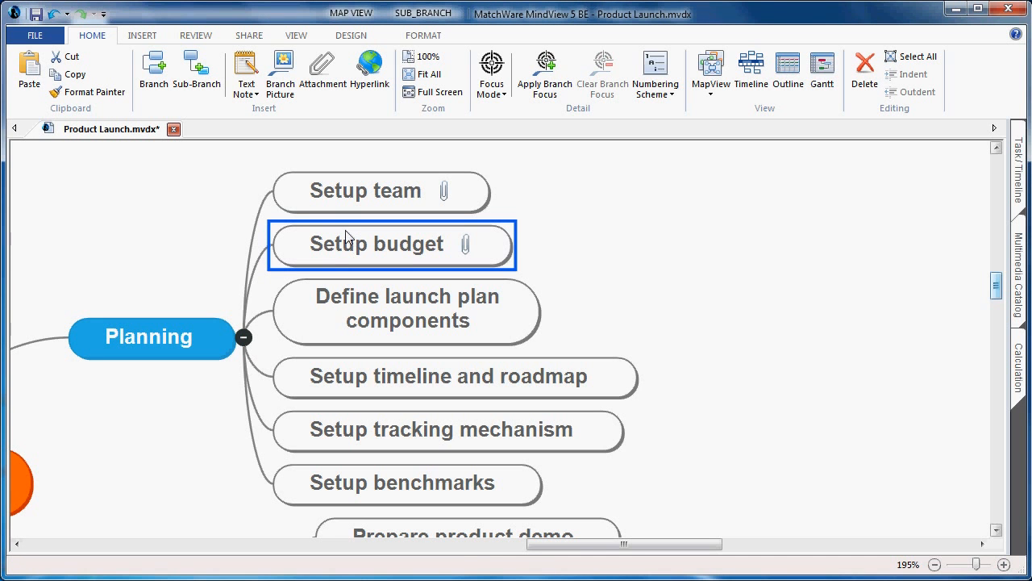
mouse_move(472, 241)
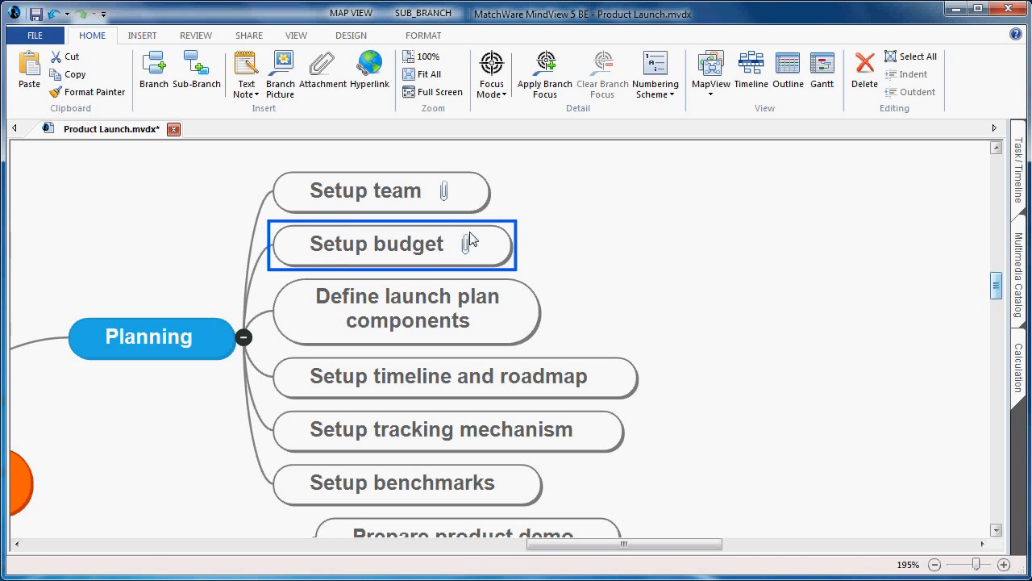
mouse_move(456, 244)
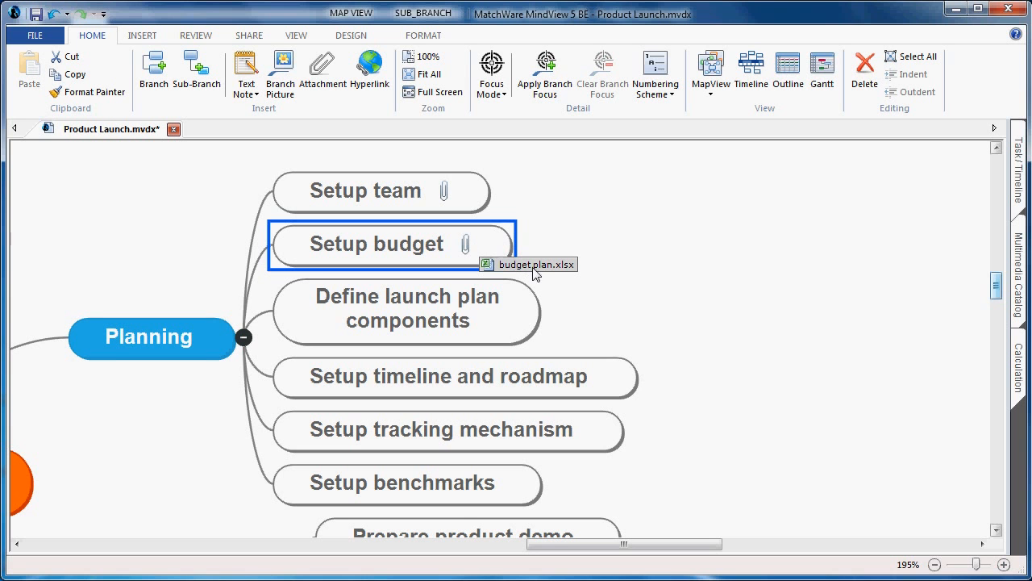
mouse_move(538, 274)
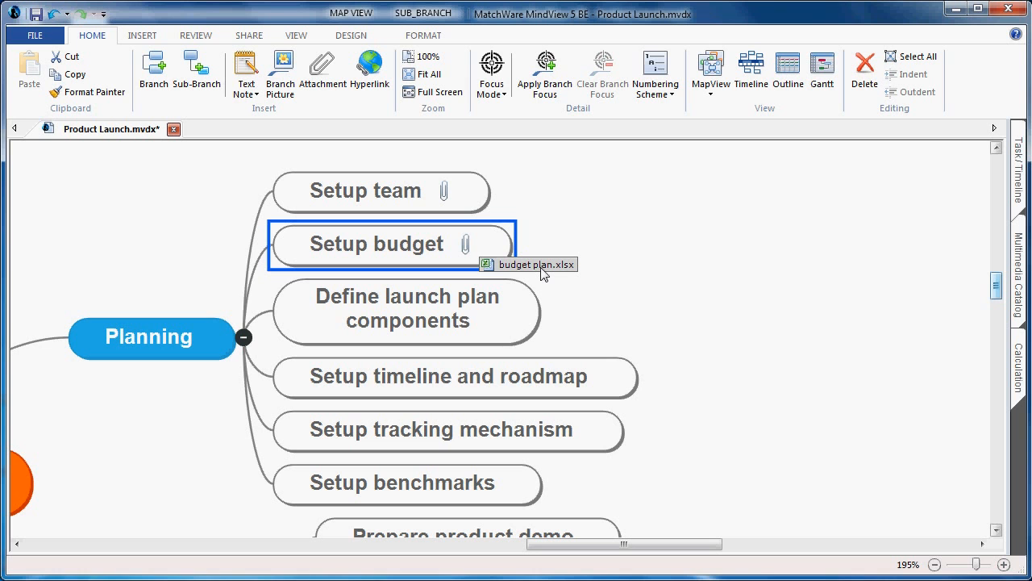
mouse_move(534, 266)
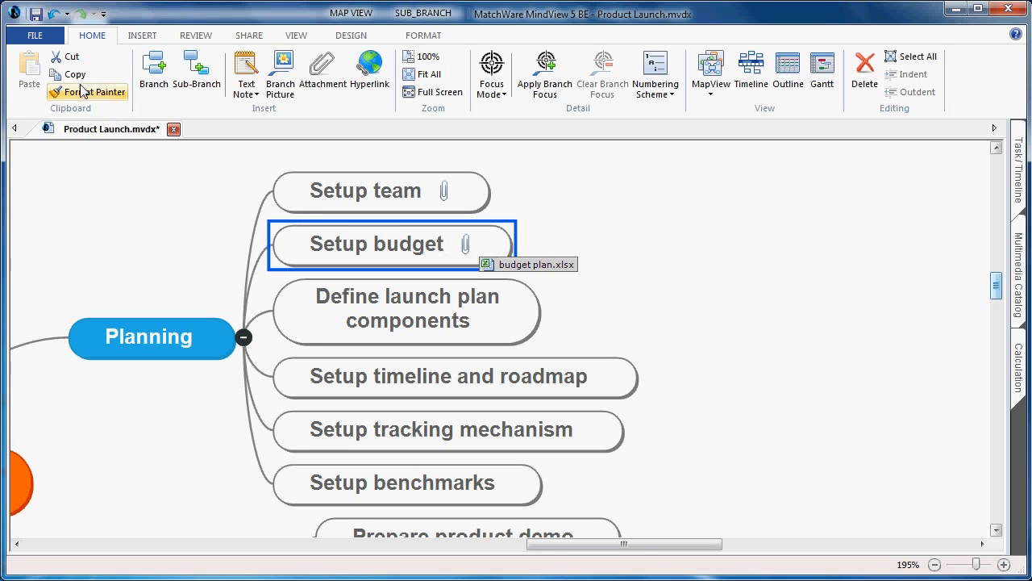
click(34, 35)
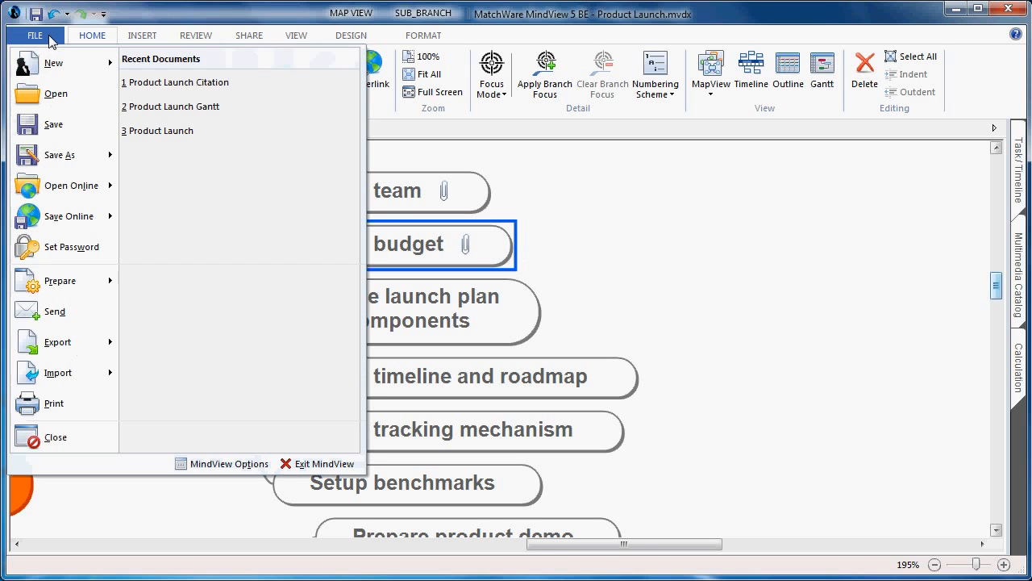
click(58, 342)
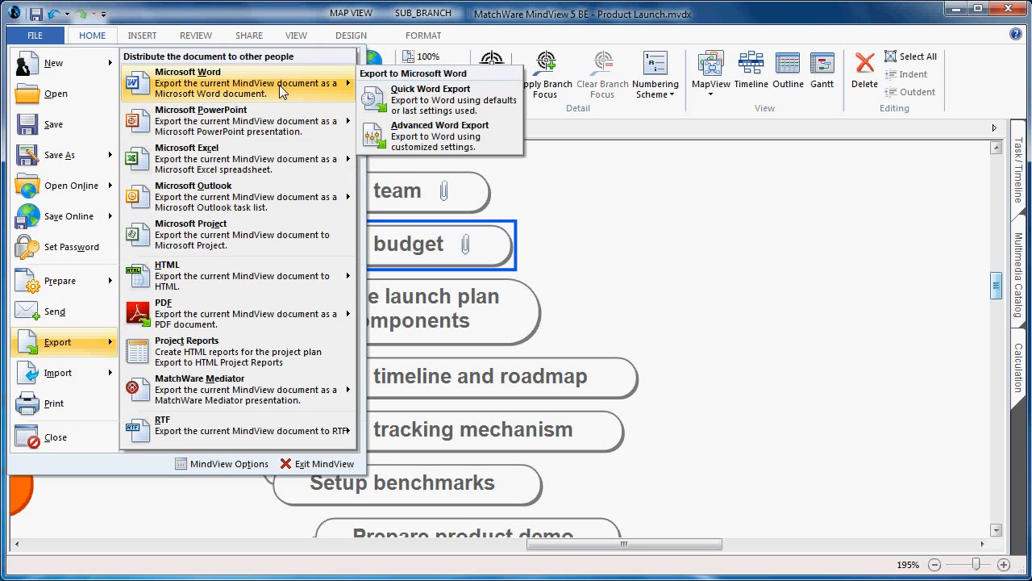
mouse_move(440, 131)
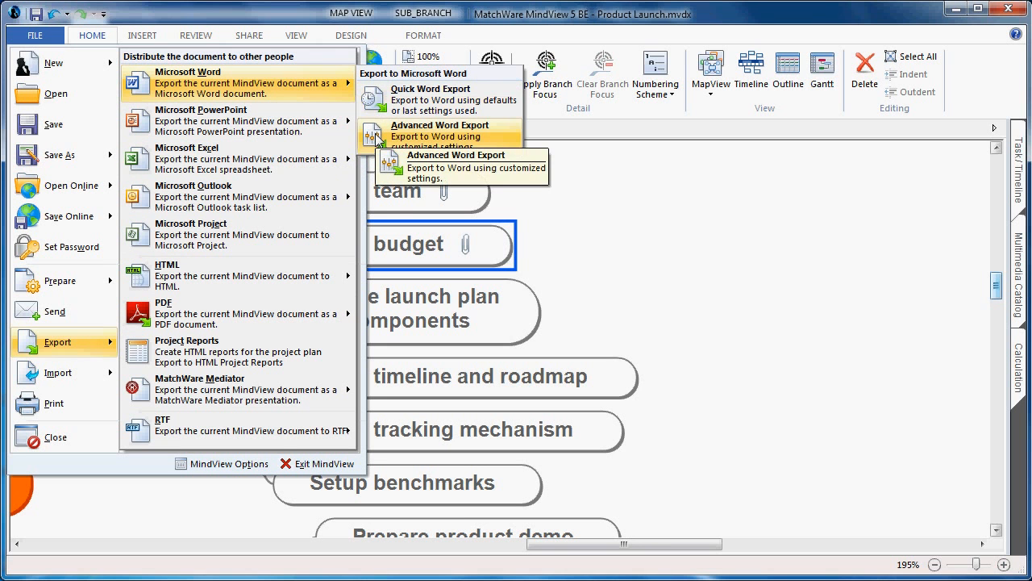
click(440, 131)
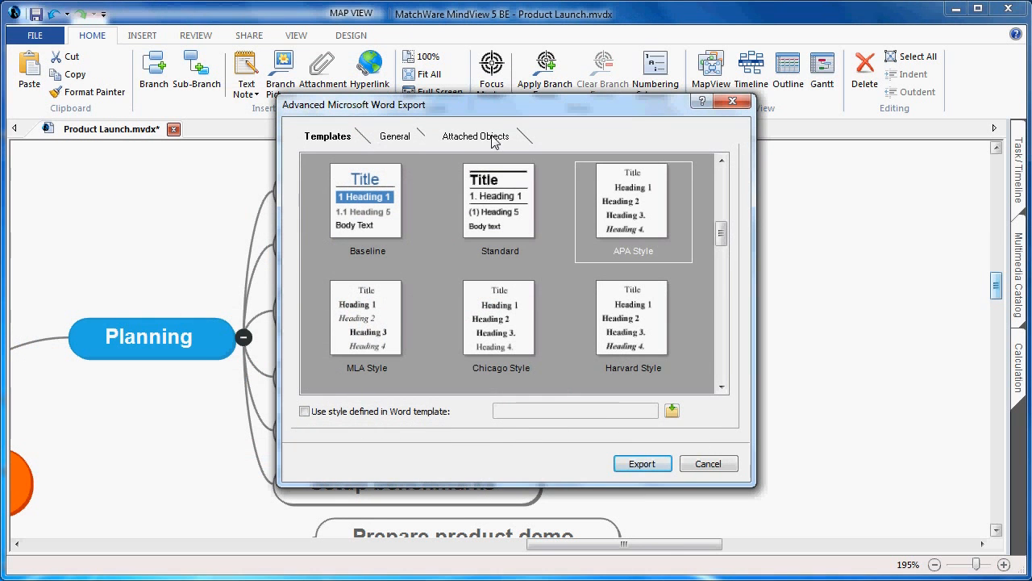
click(474, 135)
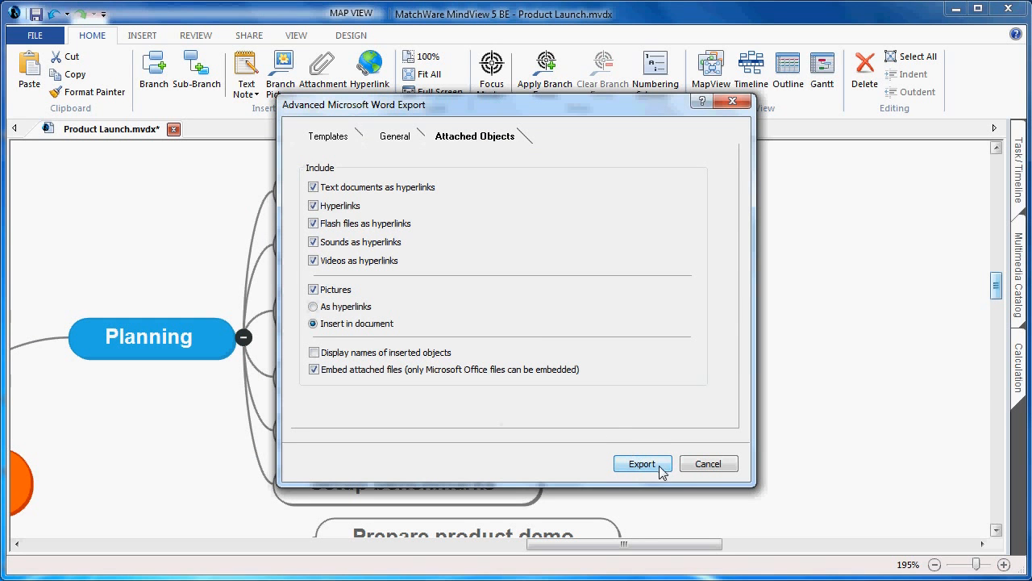
click(642, 463)
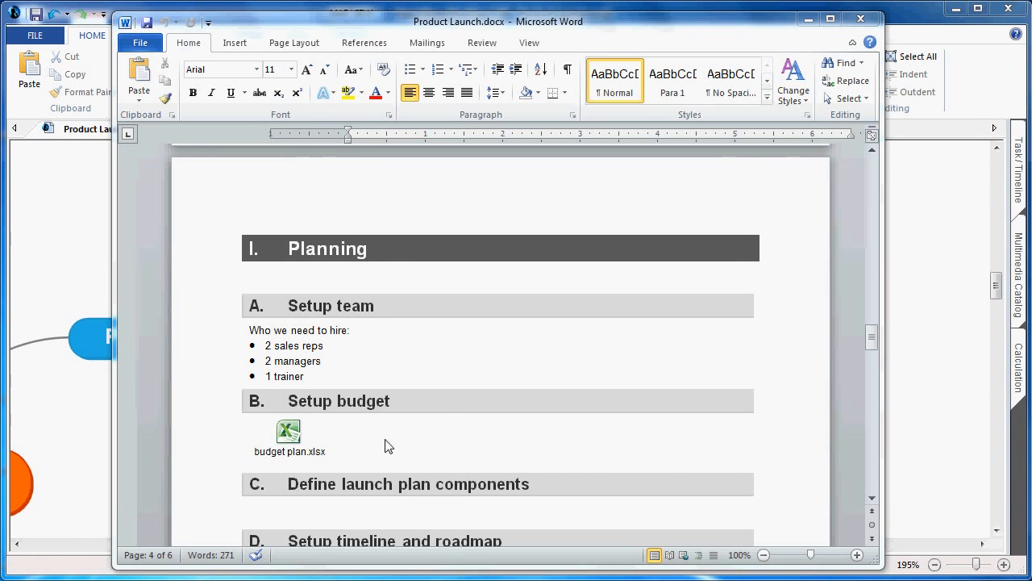
mouse_move(353, 450)
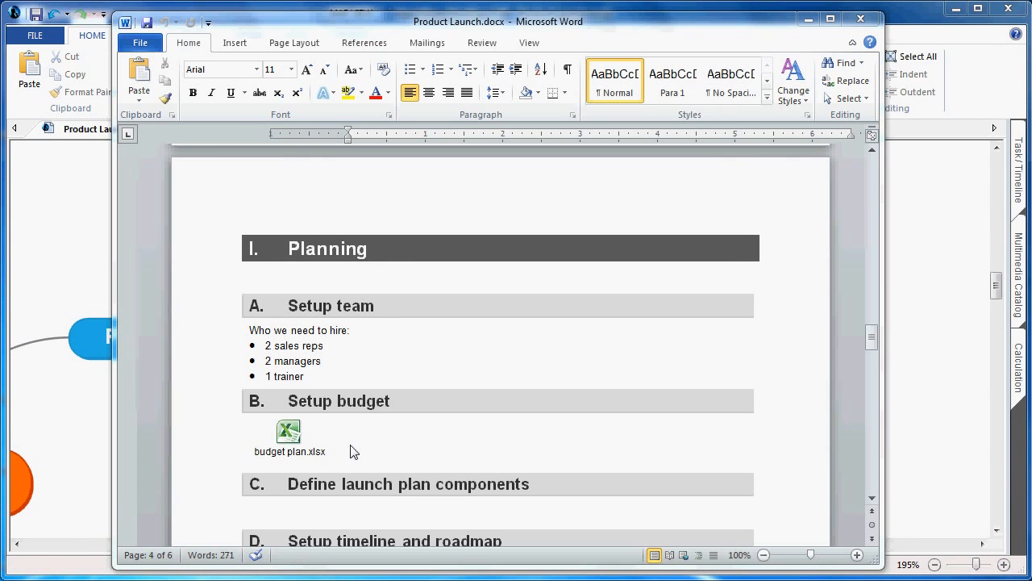
mouse_move(361, 436)
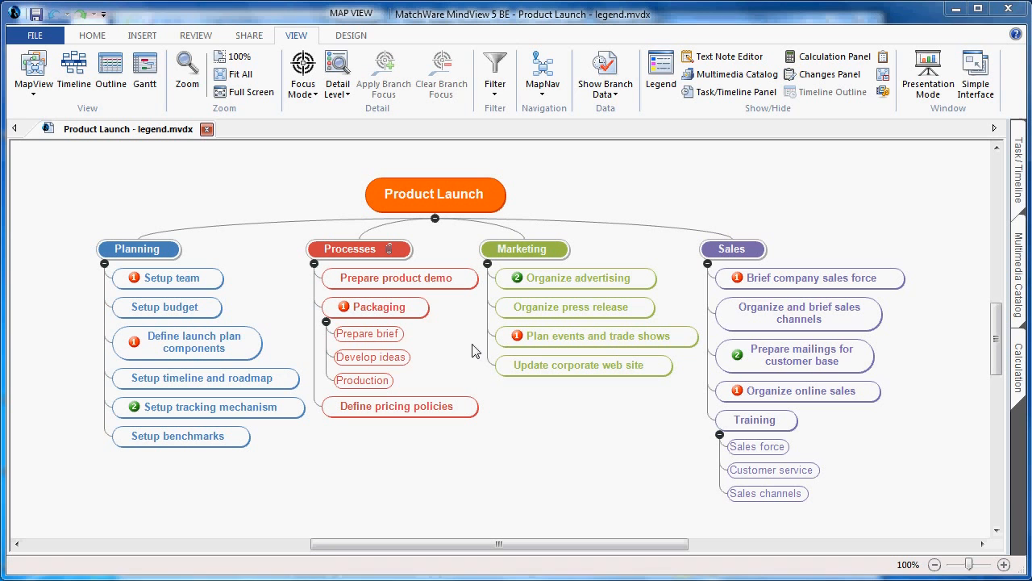
mouse_move(664, 117)
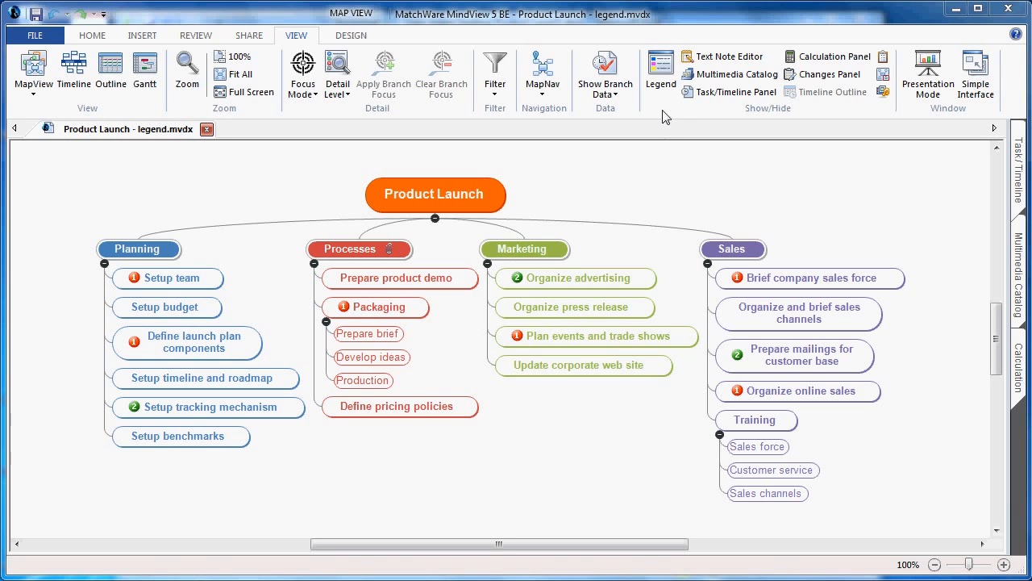
mouse_move(561, 214)
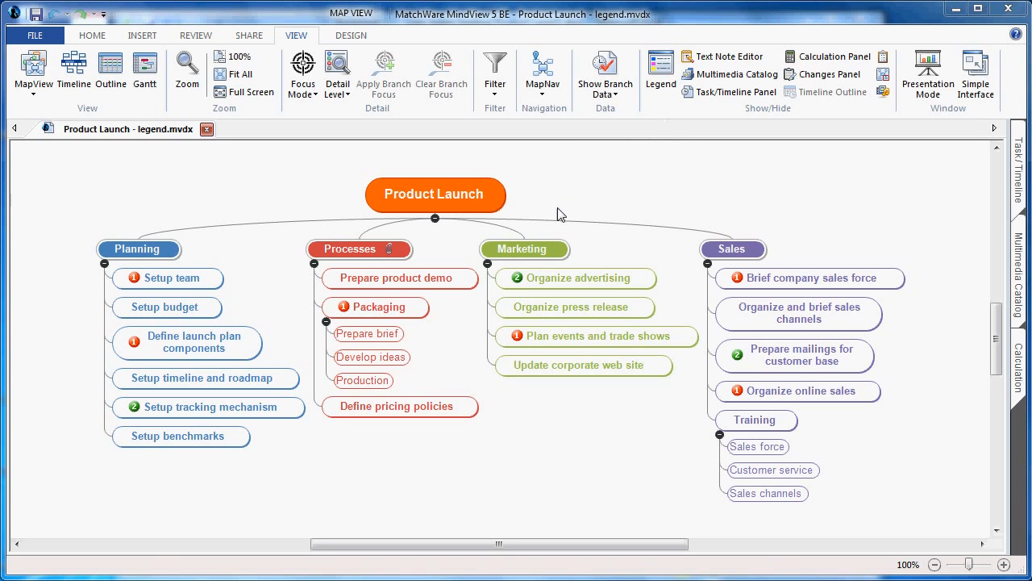
mouse_move(558, 246)
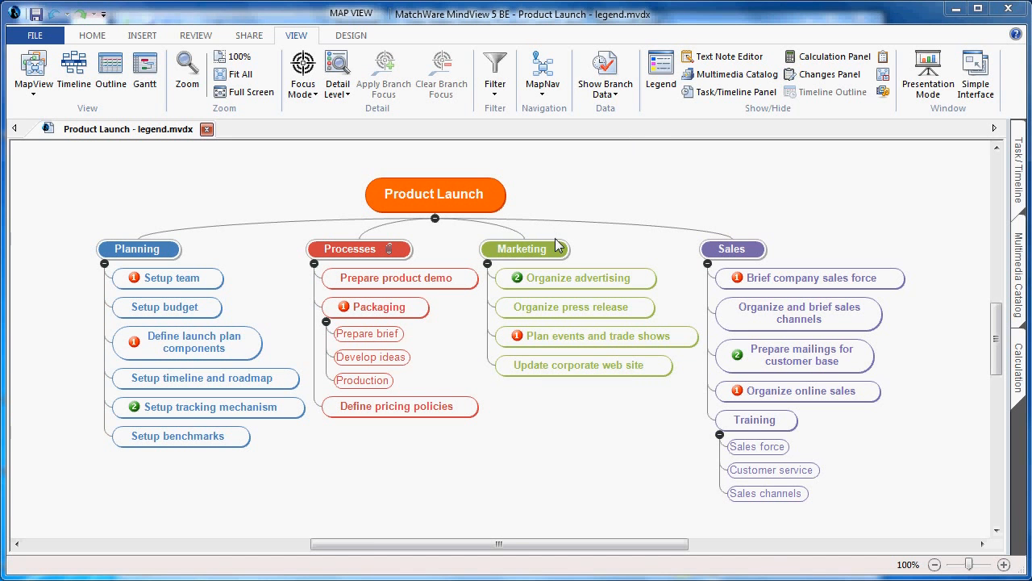
mouse_move(597, 200)
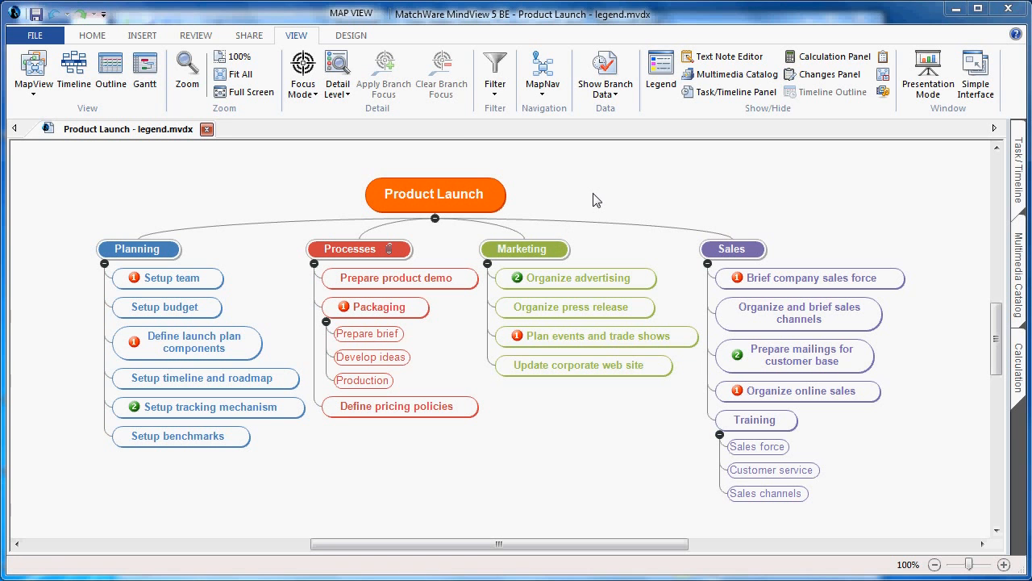
mouse_move(656, 143)
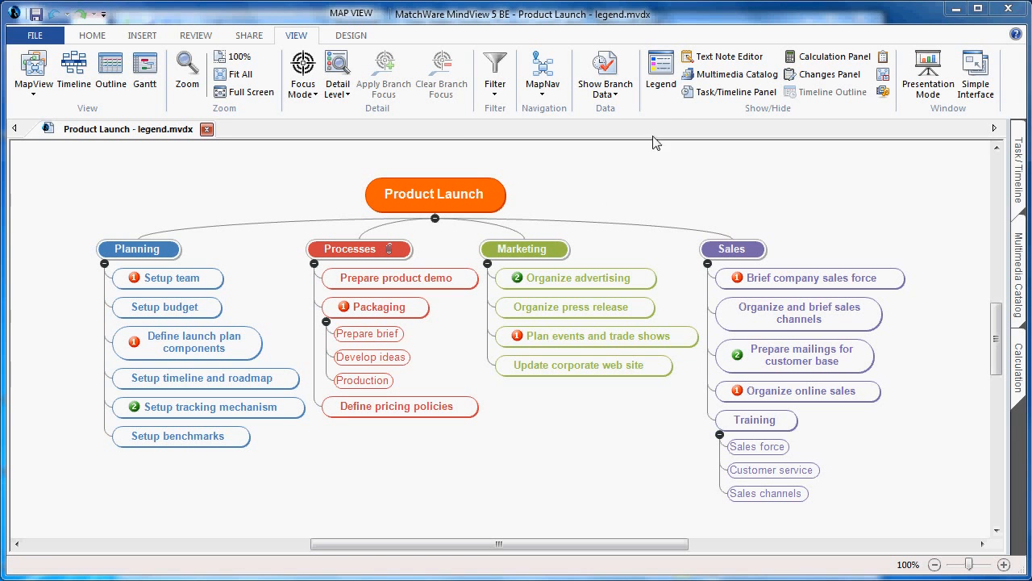
- Show the legend and add an orange colour item labelled 'New'
click(660, 71)
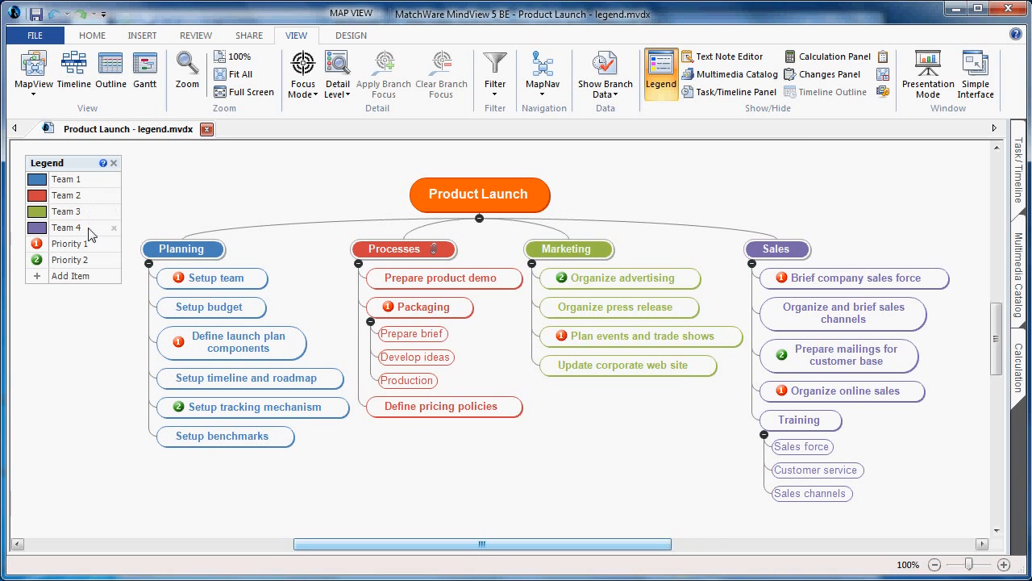
mouse_move(98, 260)
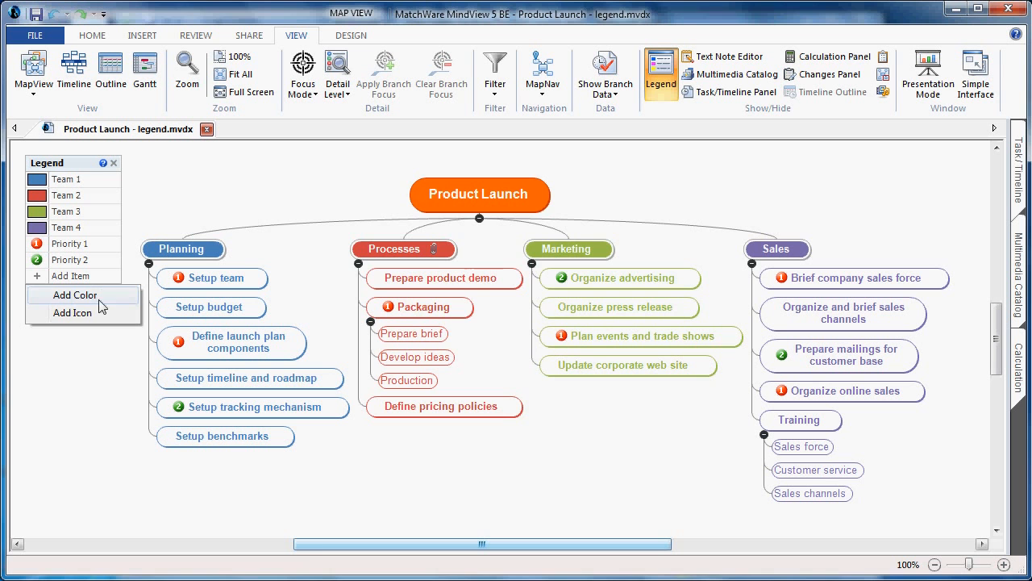
click(74, 295)
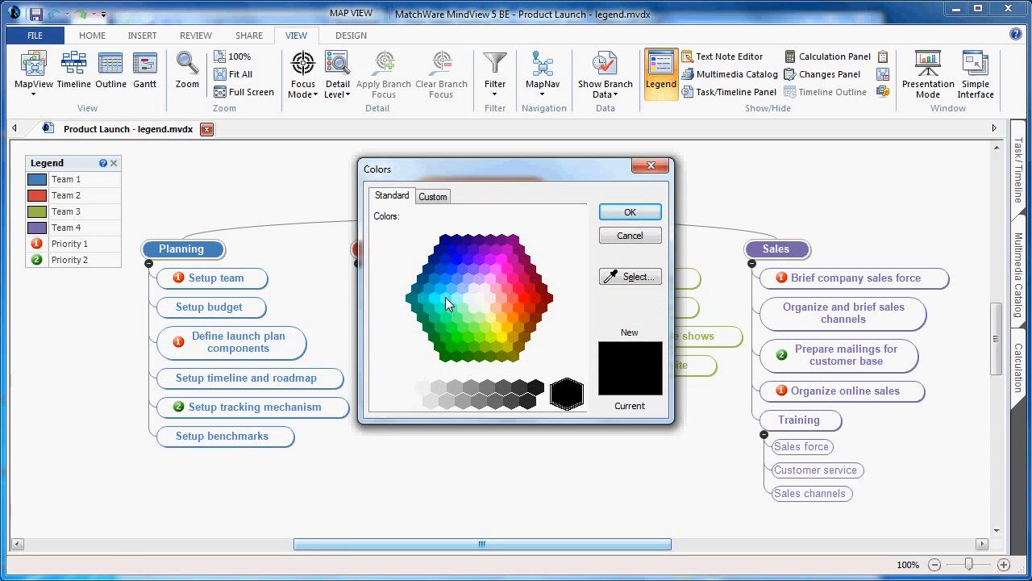
click(525, 317)
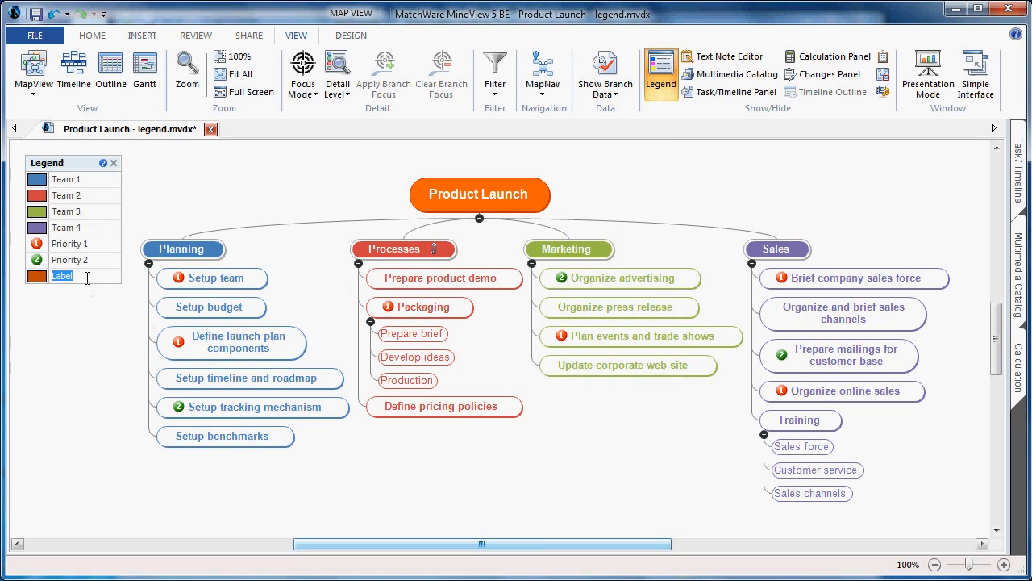
text(New)
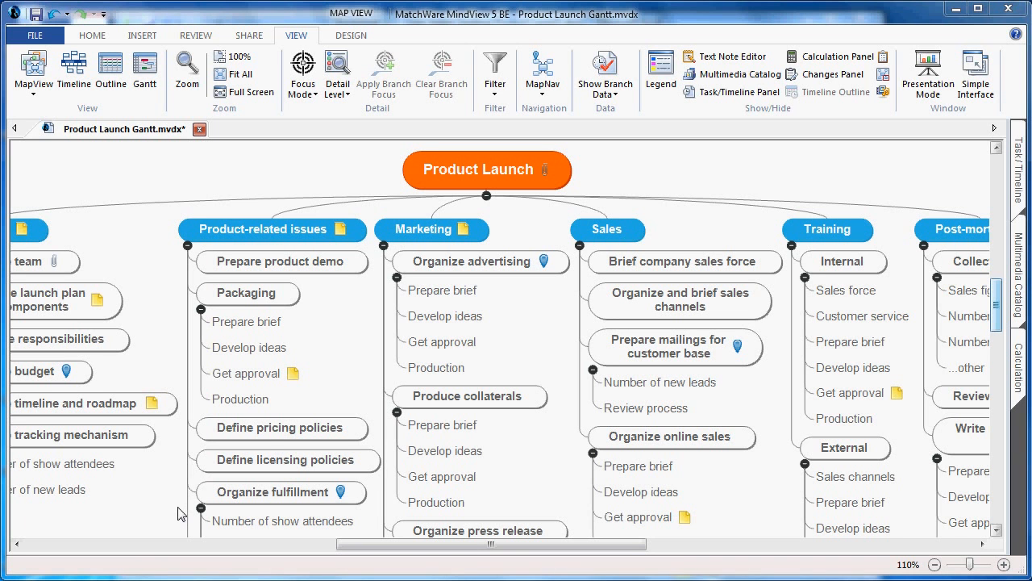
mouse_move(339, 365)
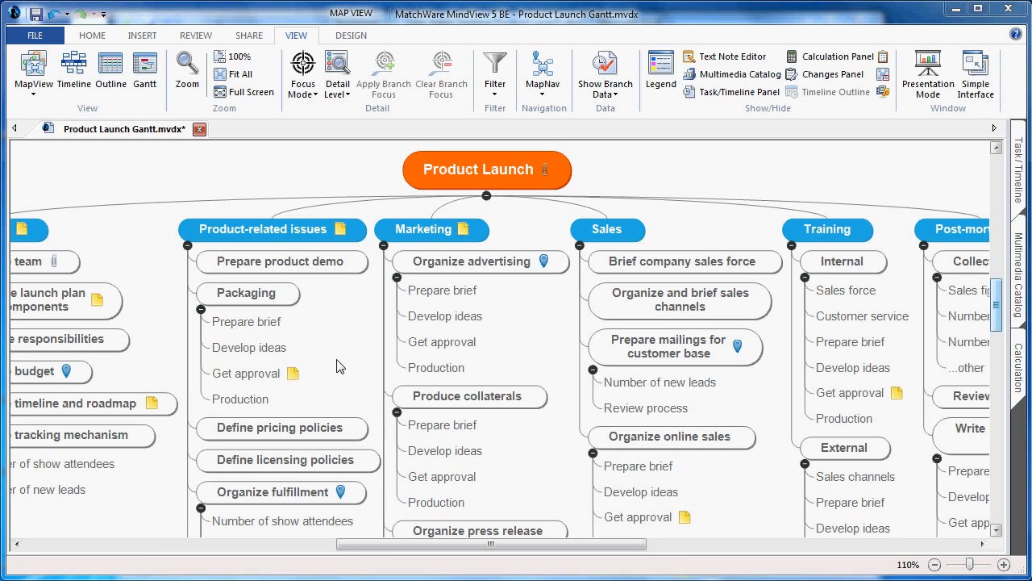
mouse_move(547, 119)
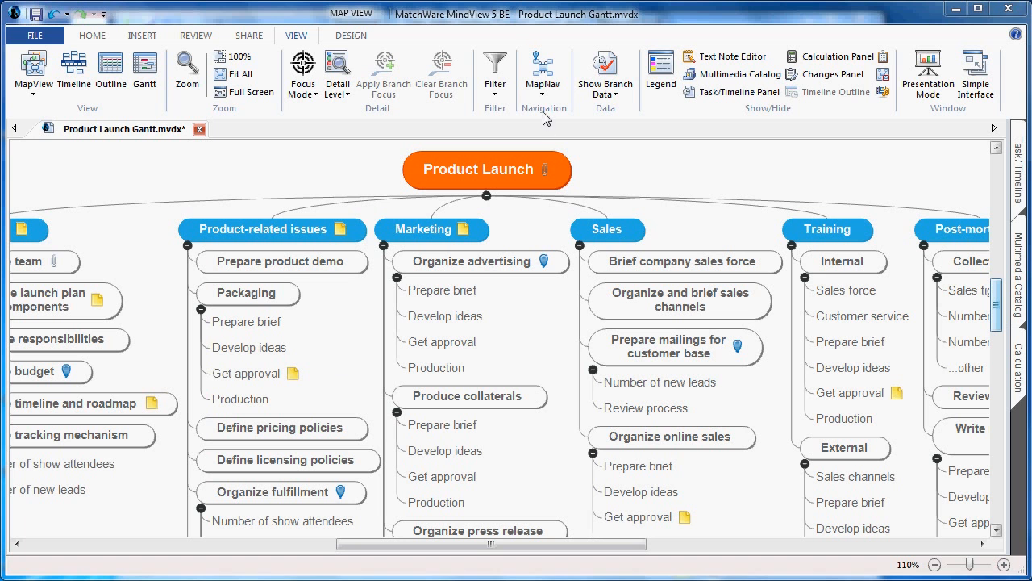
- Add a MapNav pin to Produce collaterals and check the pinned branches list
click(470, 396)
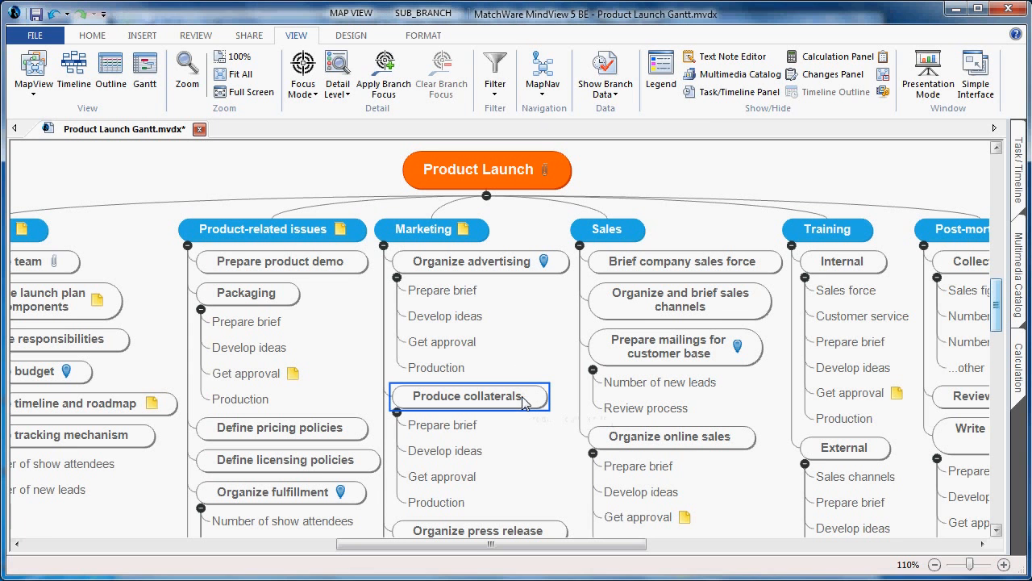
click(542, 73)
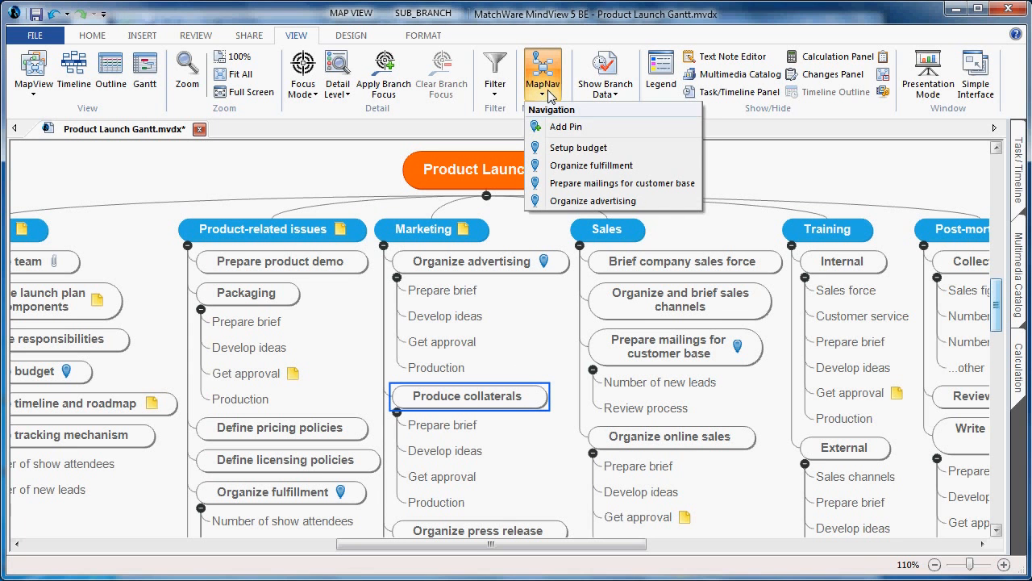
mouse_move(585, 127)
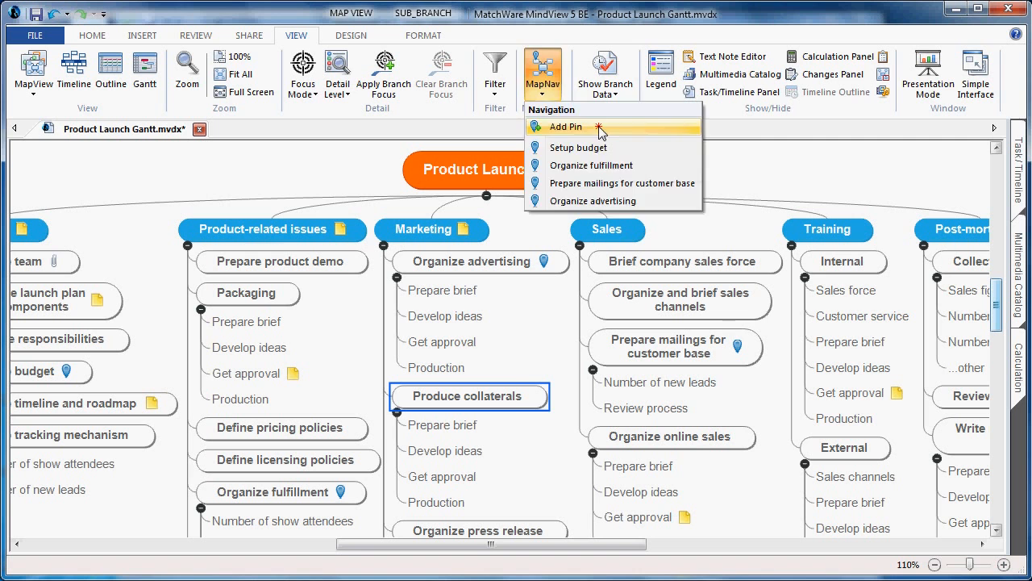
click(566, 127)
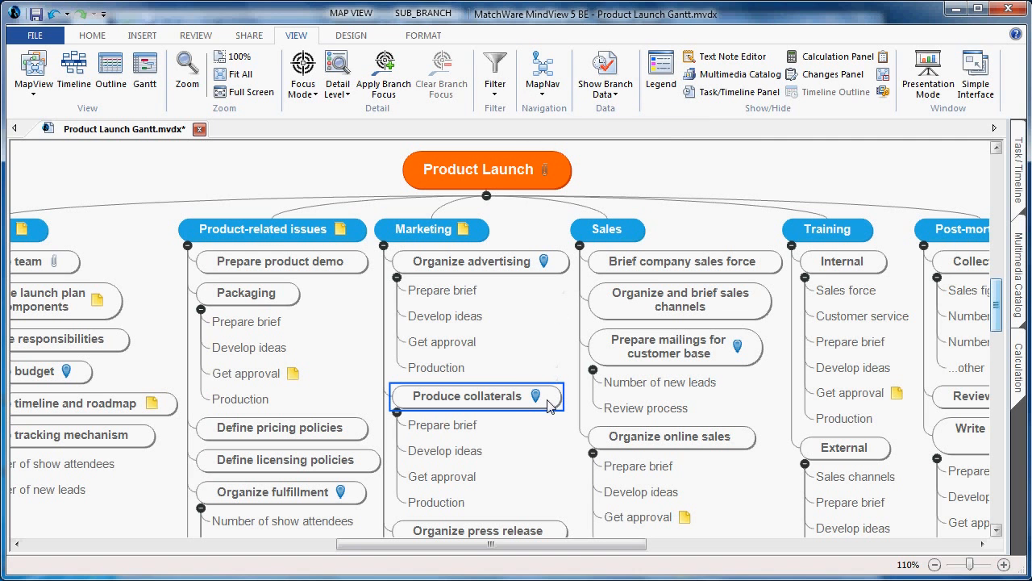
mouse_move(543, 71)
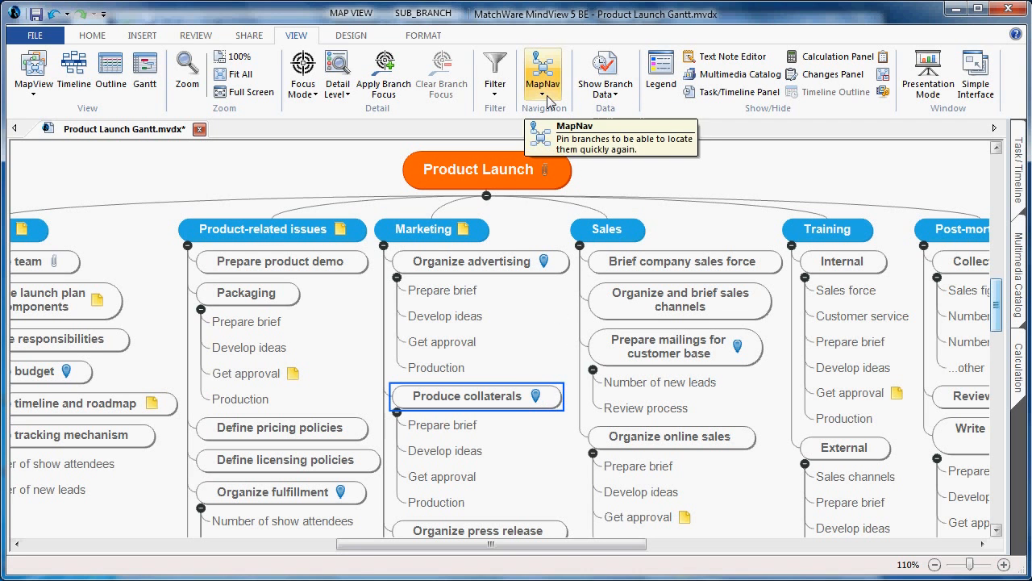
click(543, 72)
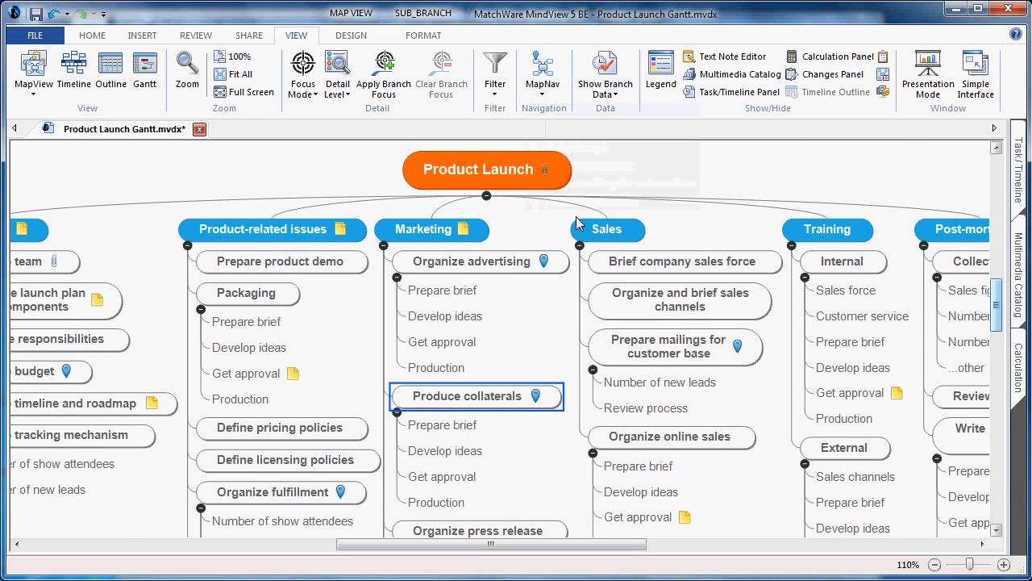
scroll(down, 3)
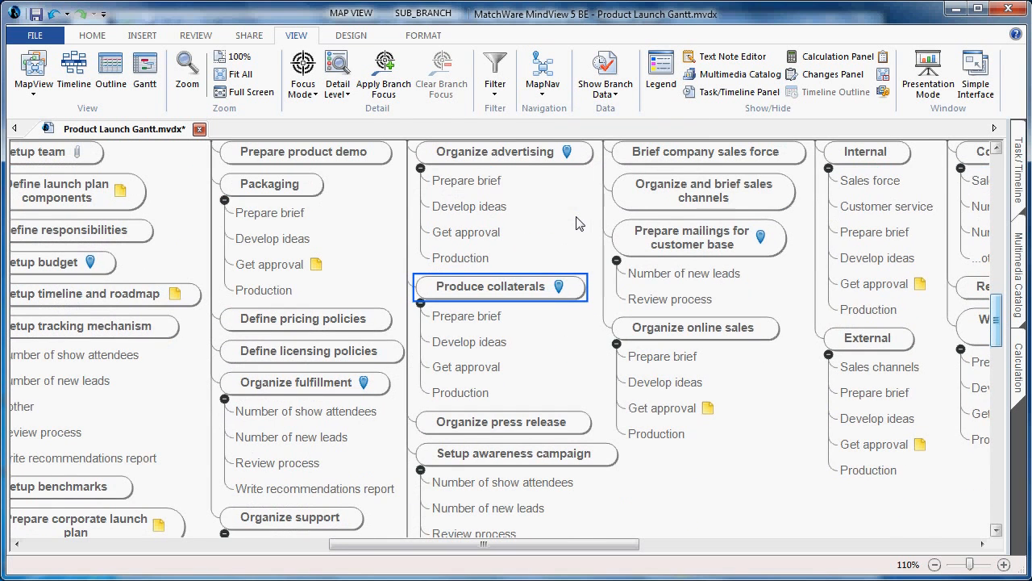
click(544, 73)
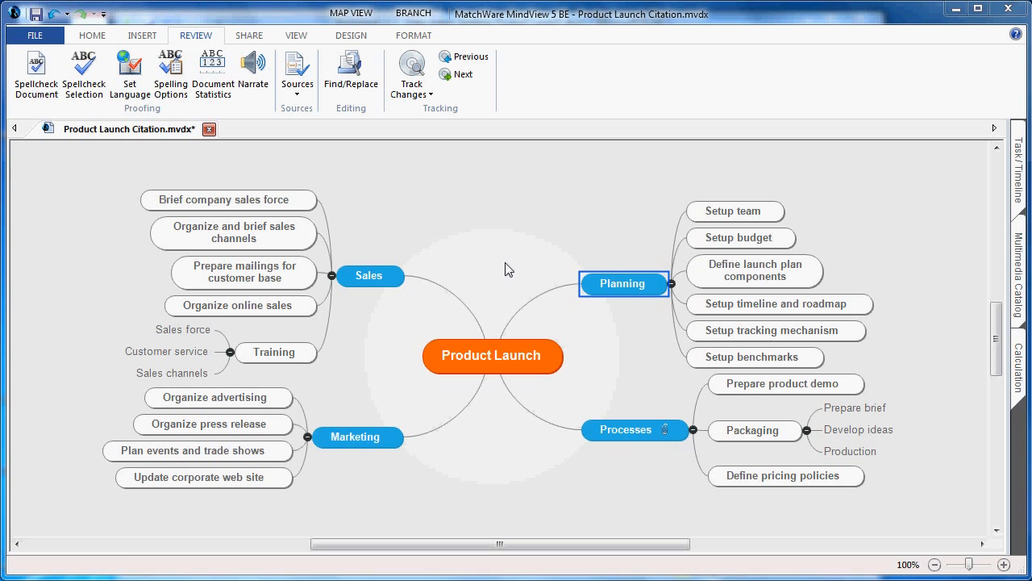
mouse_move(474, 244)
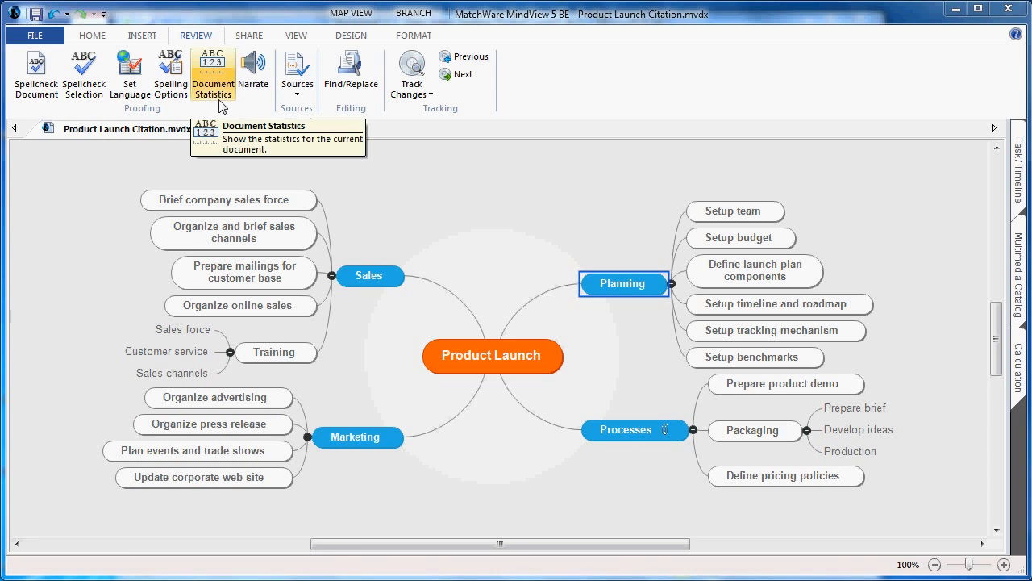
mouse_move(218, 77)
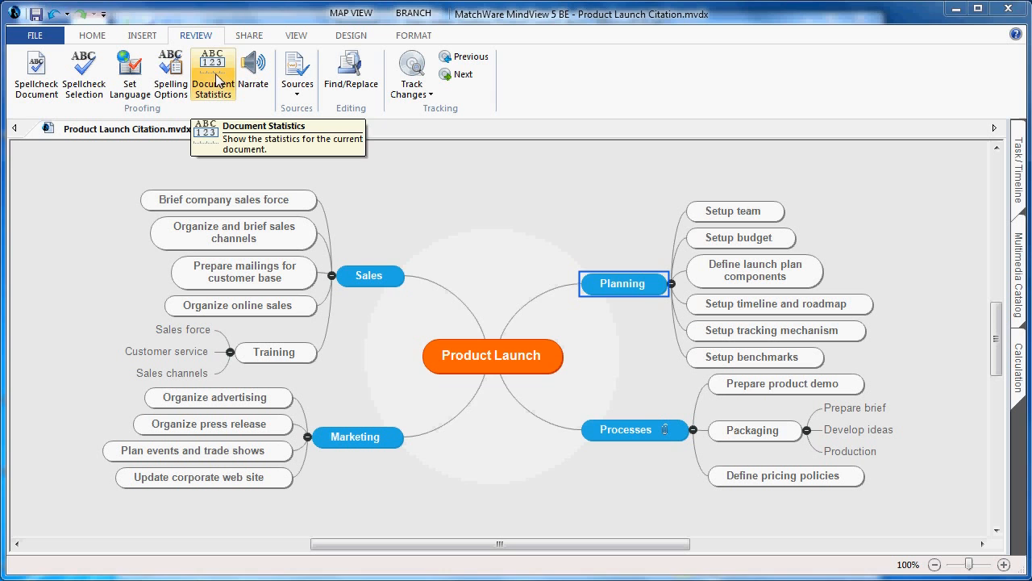
click(212, 73)
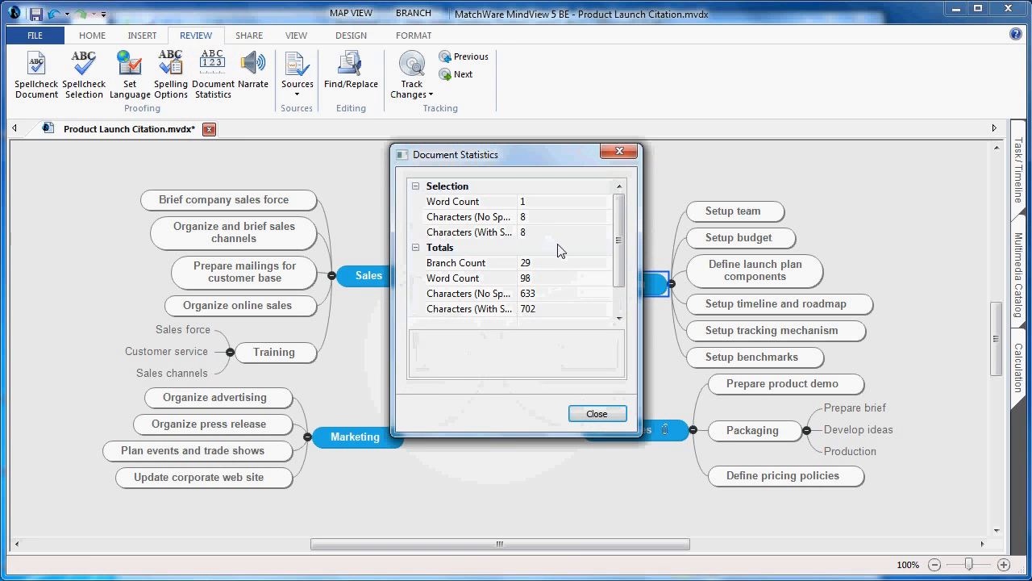
mouse_move(567, 216)
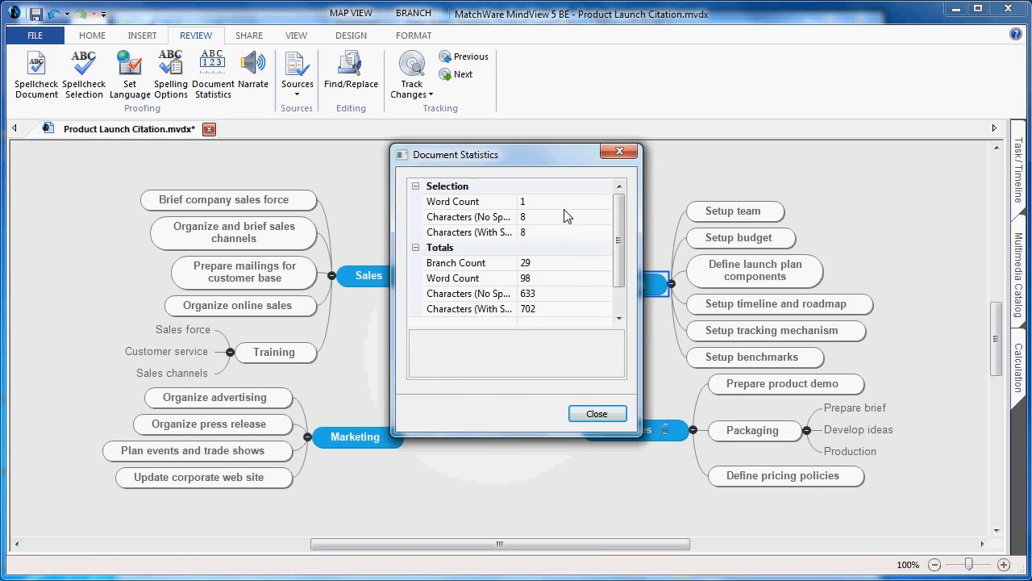
mouse_move(554, 317)
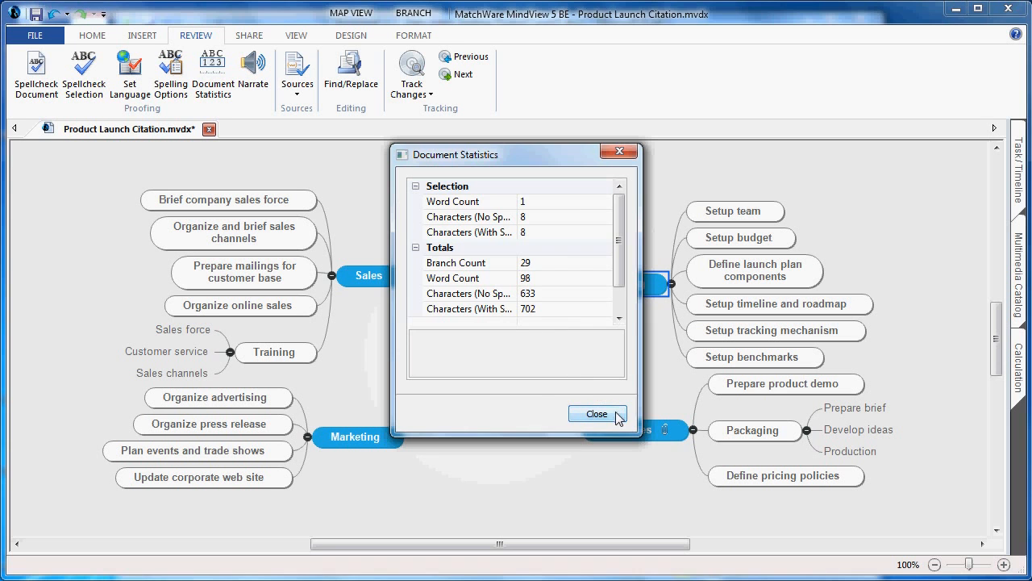
click(597, 413)
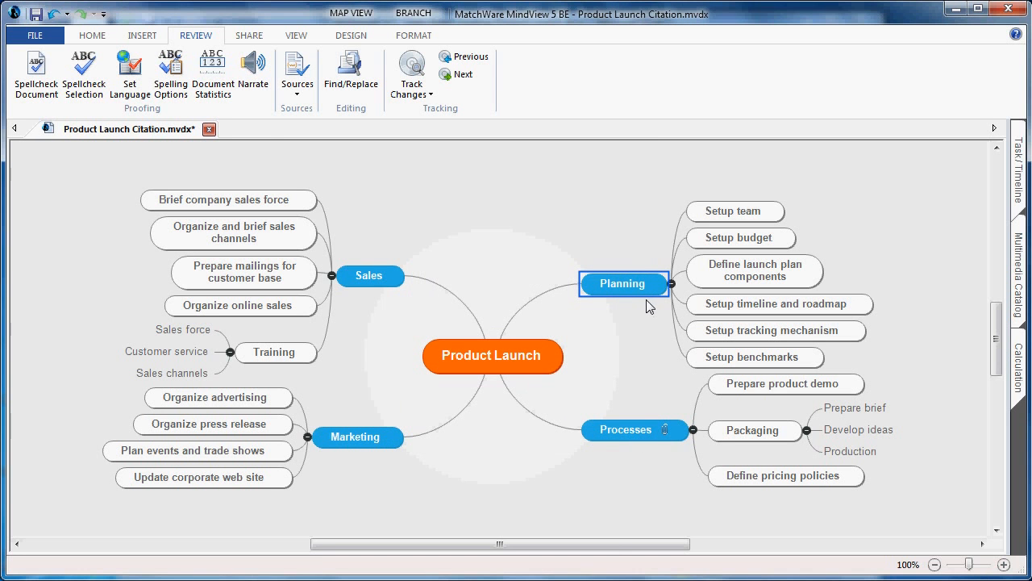